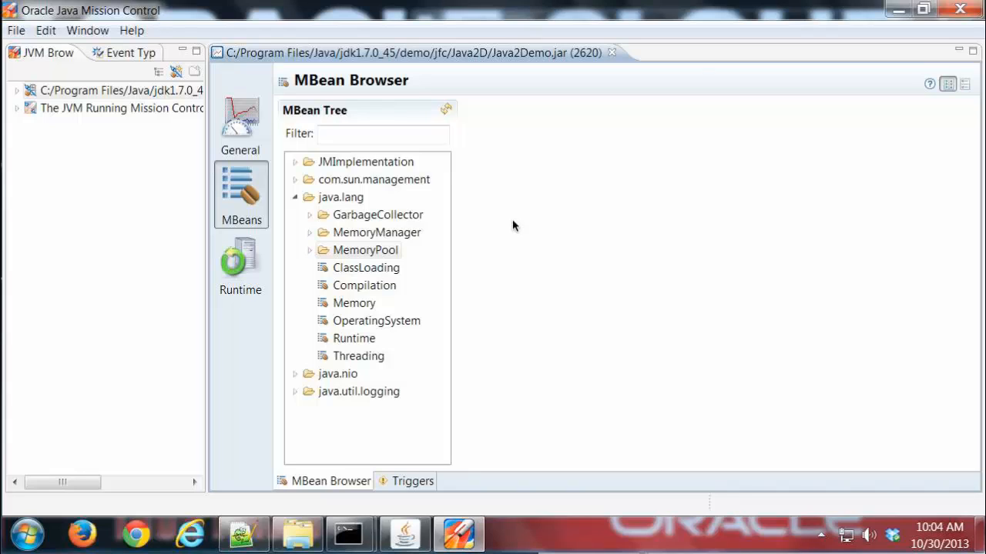
mouse_move(423, 221)
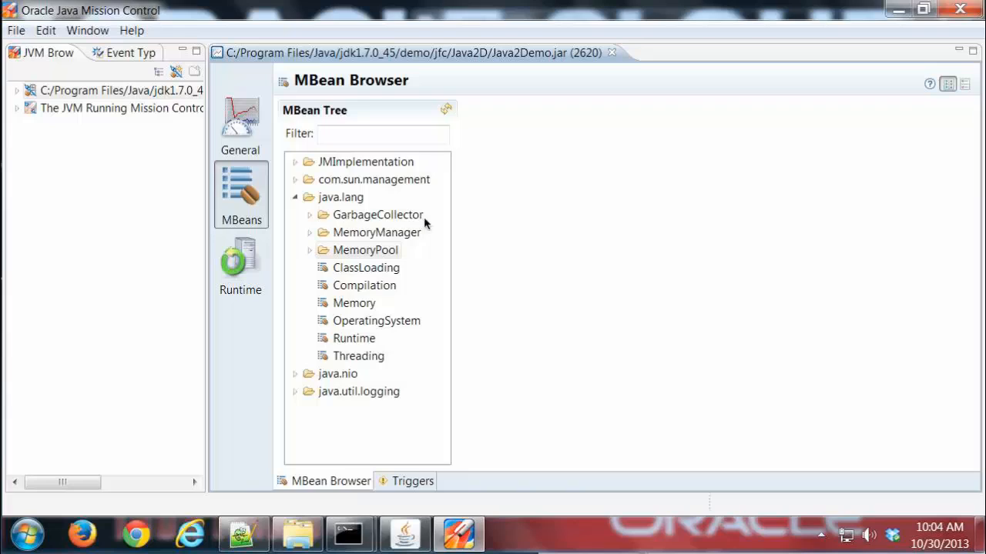
mouse_move(264, 206)
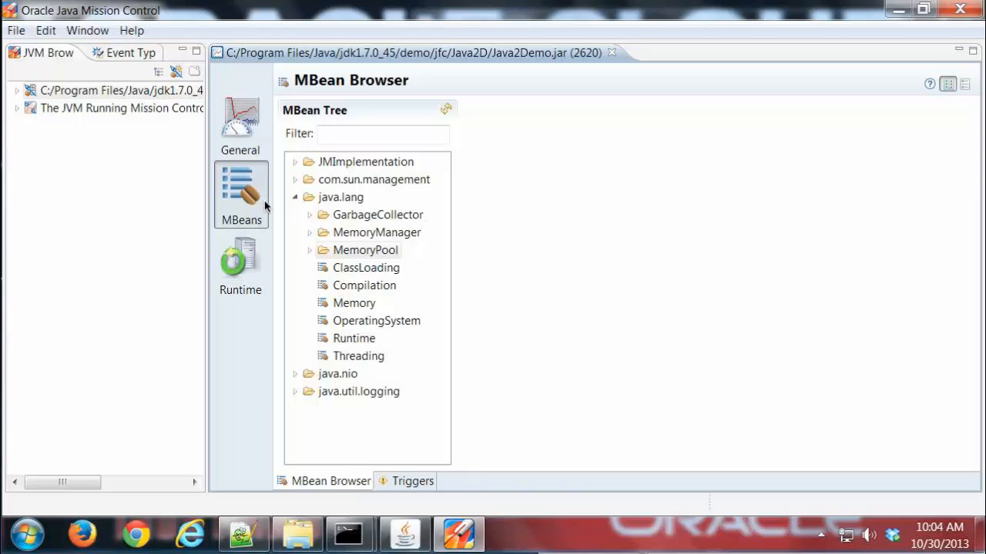
mouse_move(356, 487)
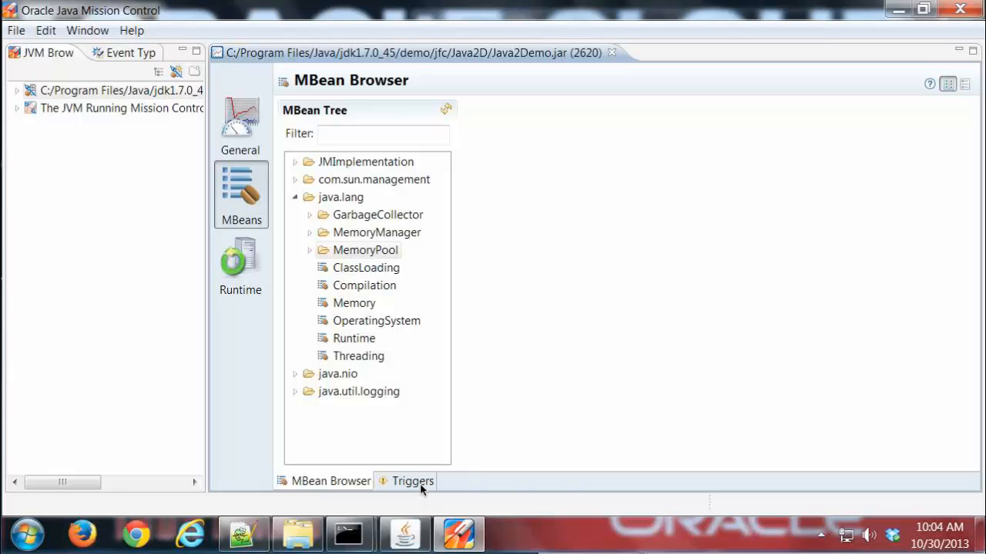
mouse_move(365, 374)
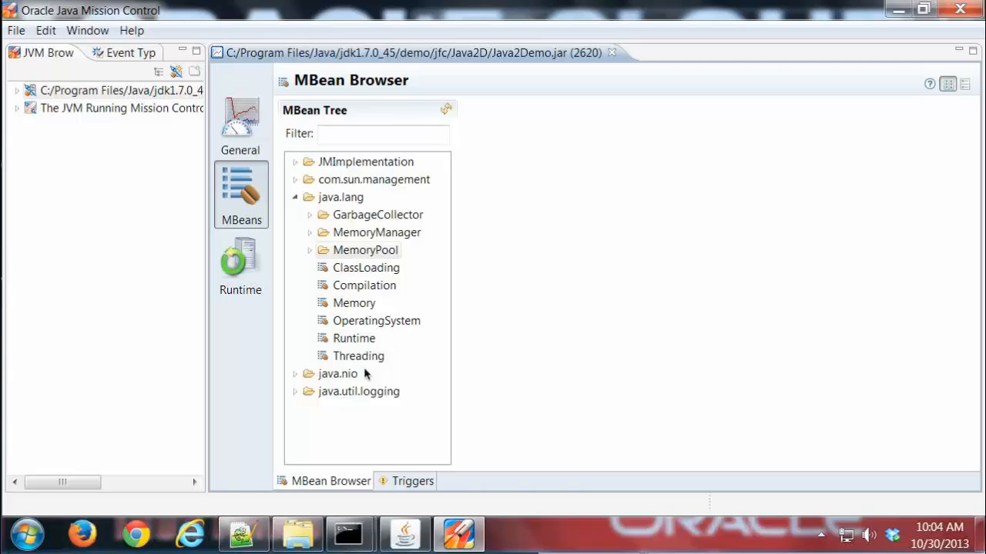
mouse_move(385, 271)
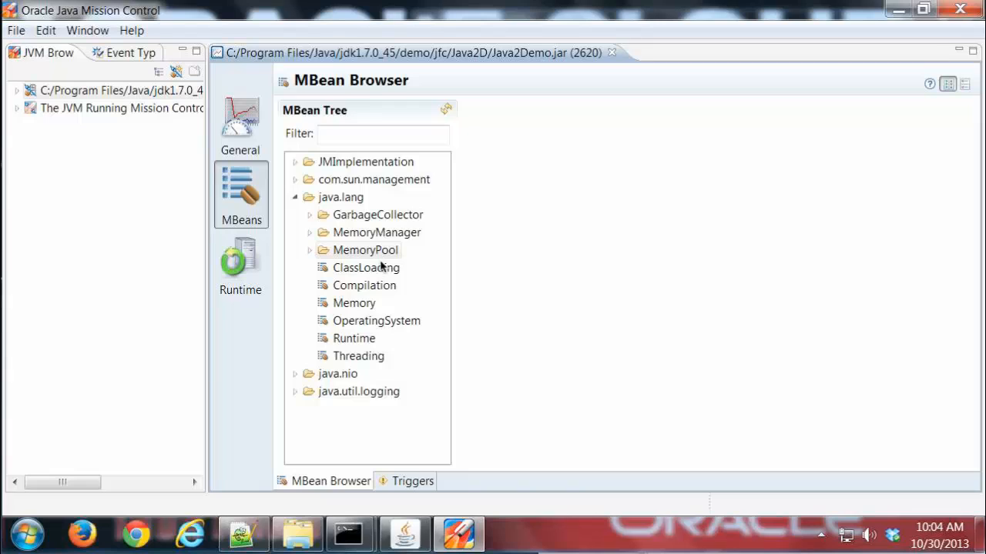
mouse_move(293, 241)
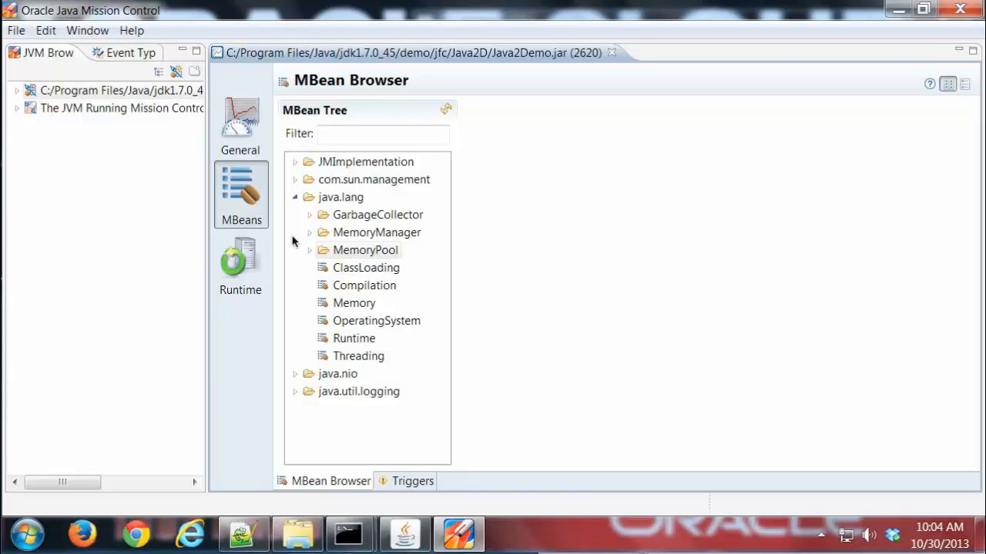
mouse_move(429, 328)
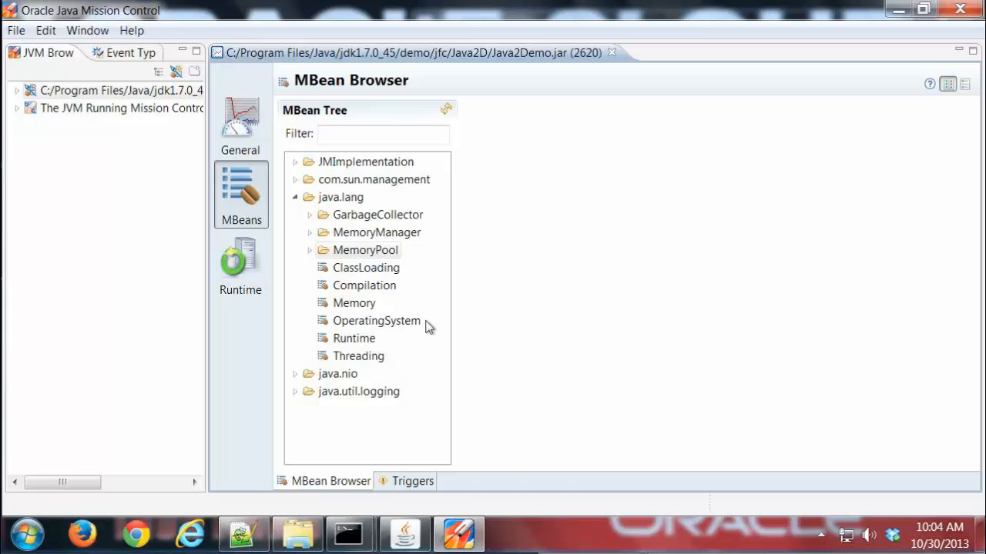
Display the OperatingSystem MBean's attributes: amd64 architecture, two processors, Windows 7
left_click(377, 321)
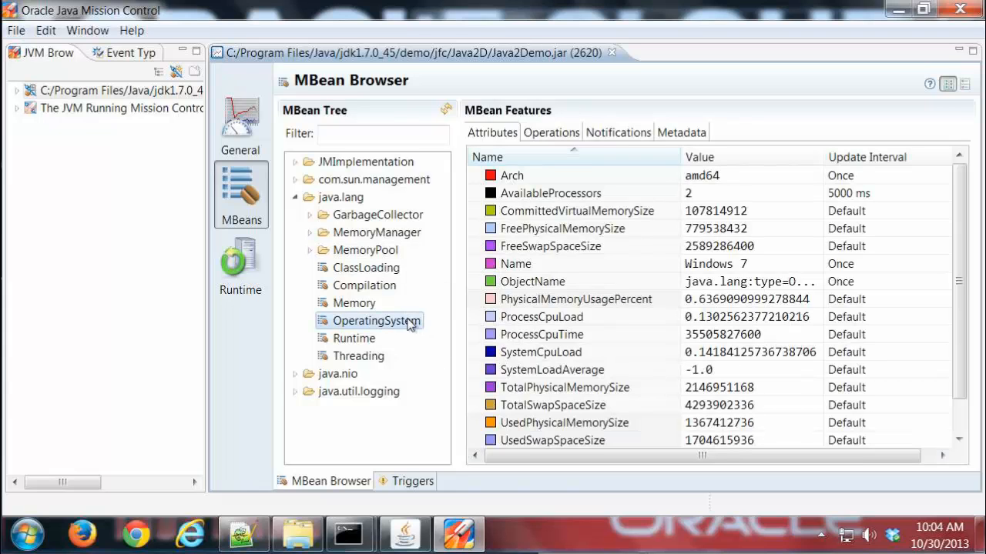
mouse_move(600, 324)
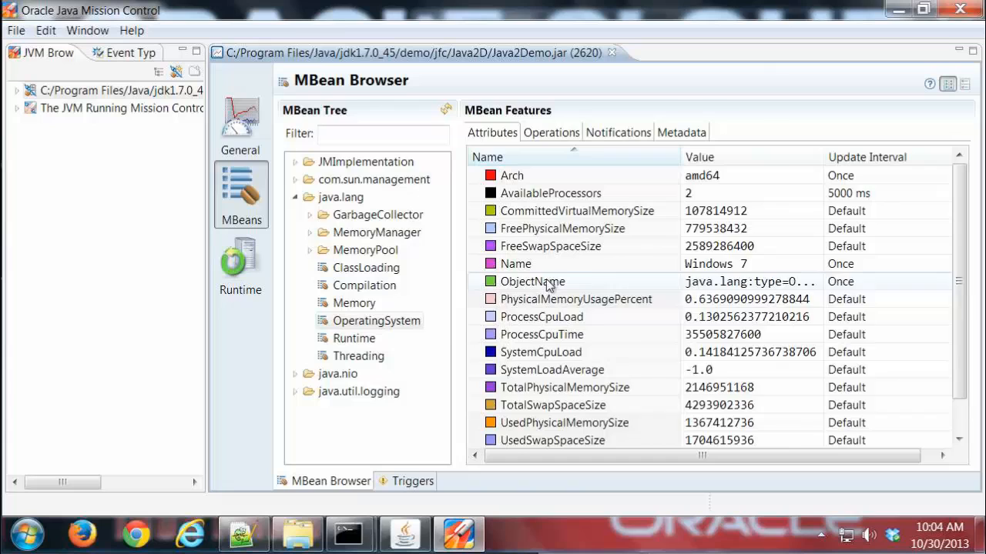
mouse_move(532, 281)
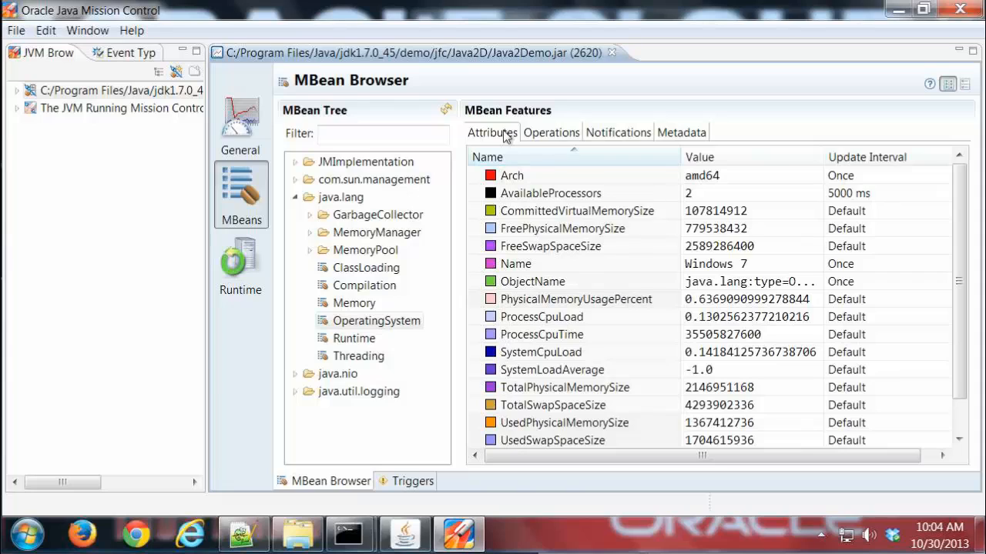
mouse_move(628, 146)
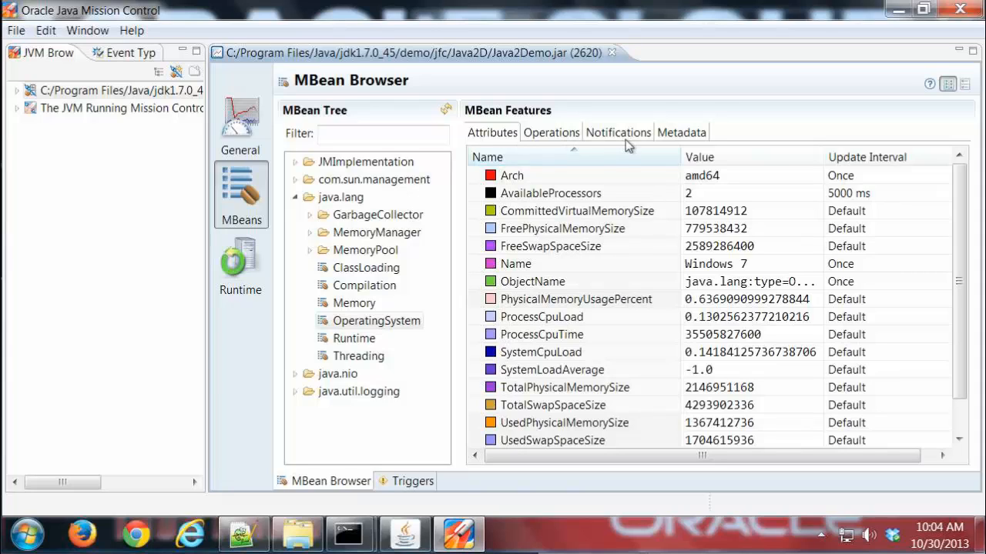
mouse_move(681, 137)
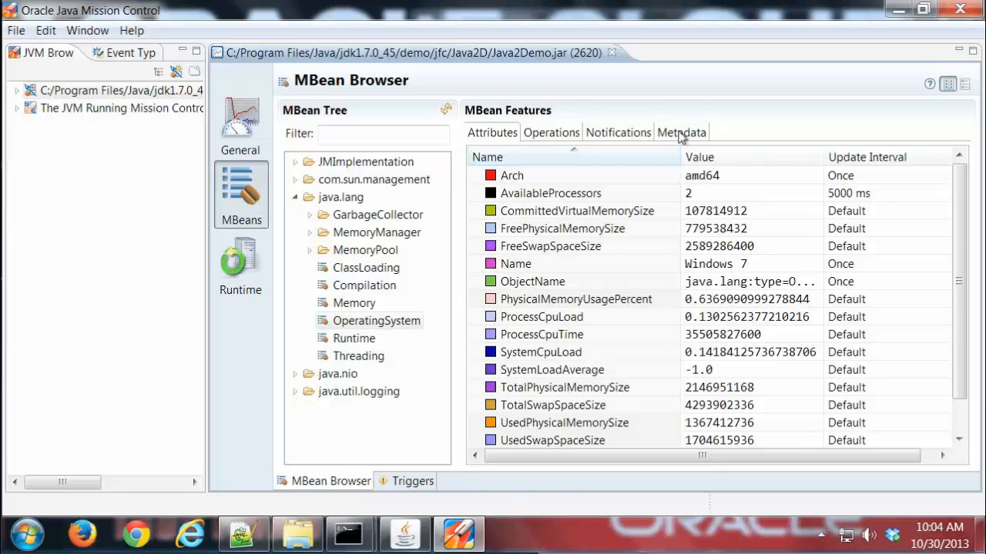
mouse_move(489, 137)
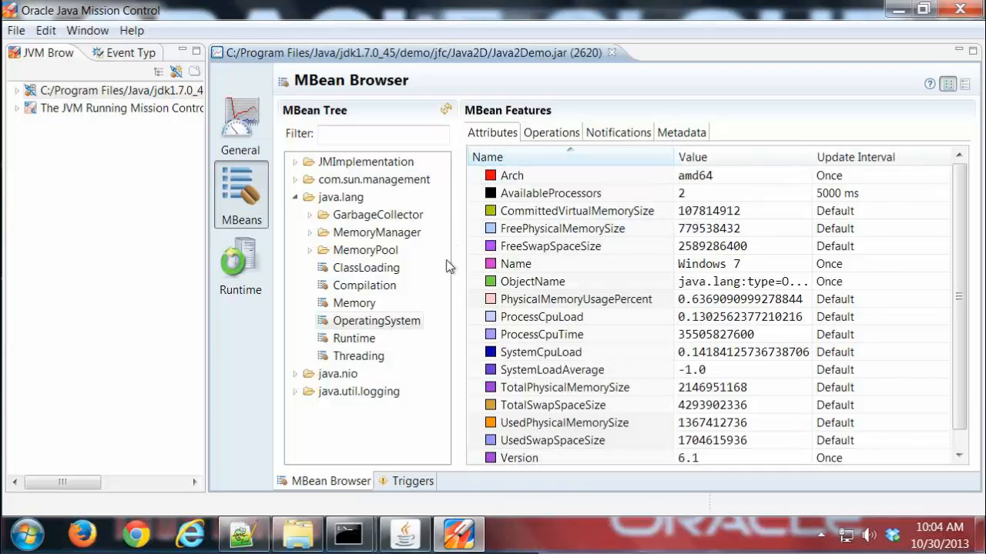
mouse_move(388, 264)
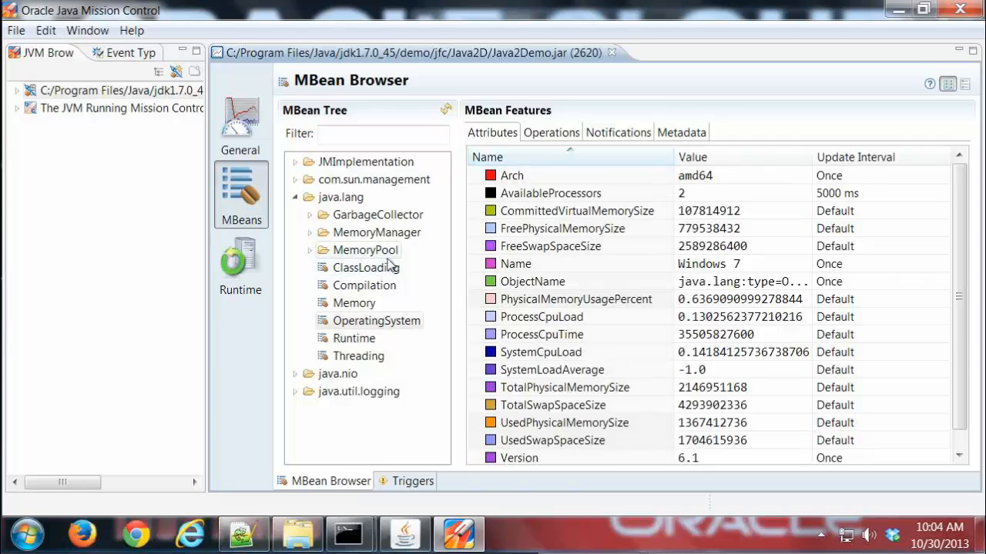
mouse_move(372, 245)
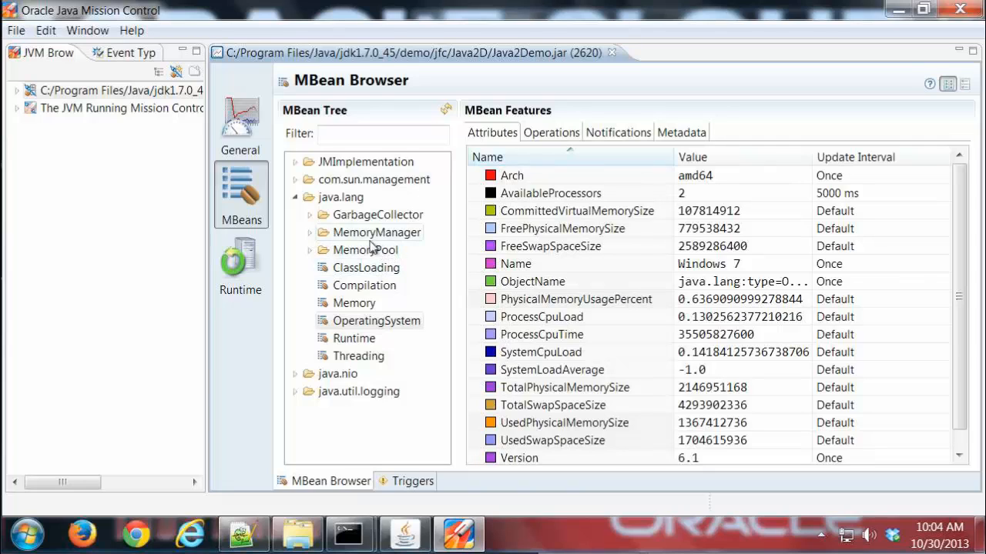
Select Eden Space under MemoryPool, expand its Usage attribute and pick #used
left_click(310, 249)
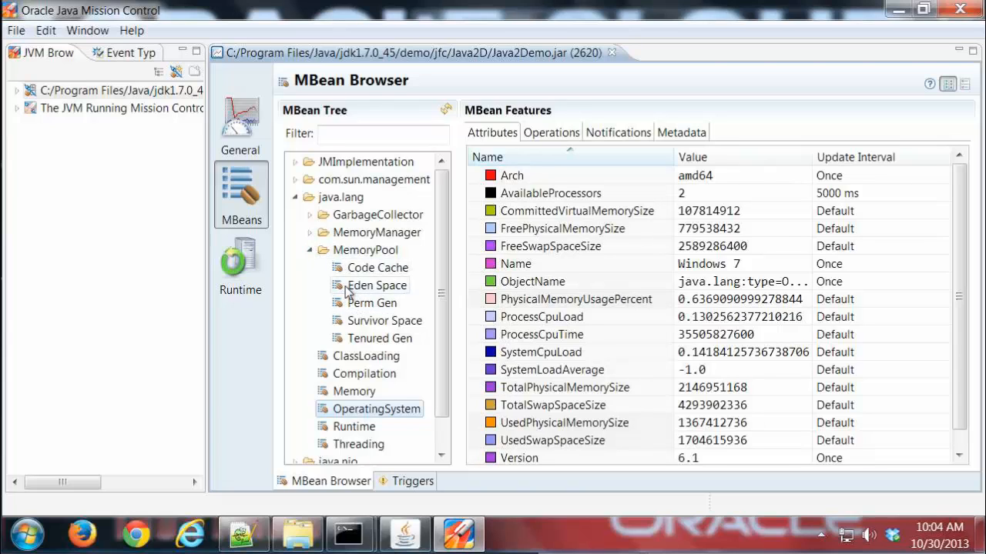
left_click(377, 285)
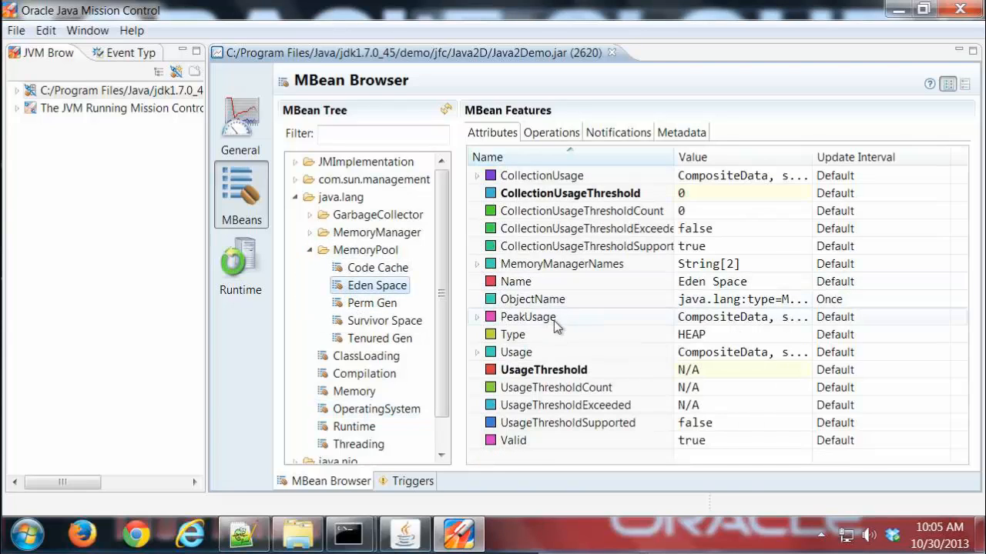
mouse_move(515, 352)
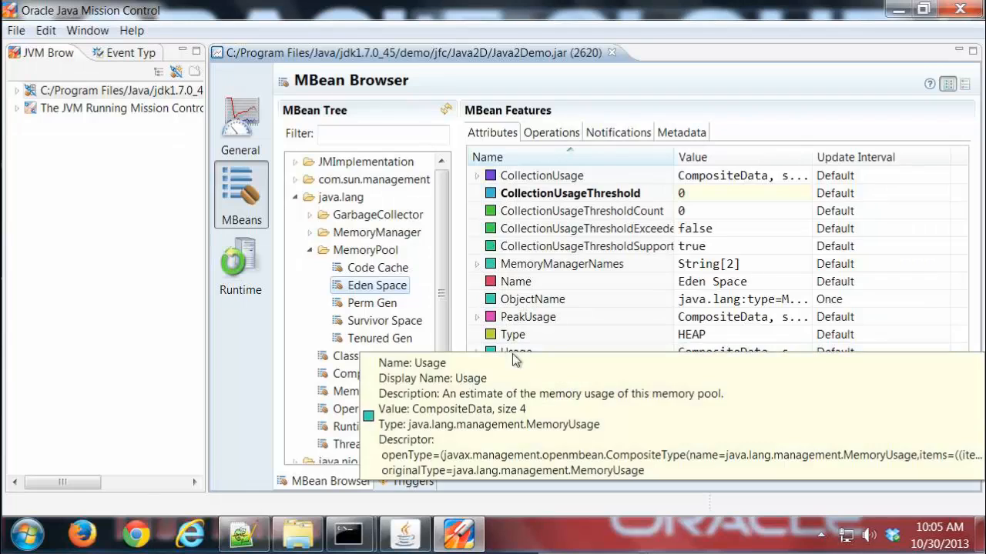
left_click(476, 352)
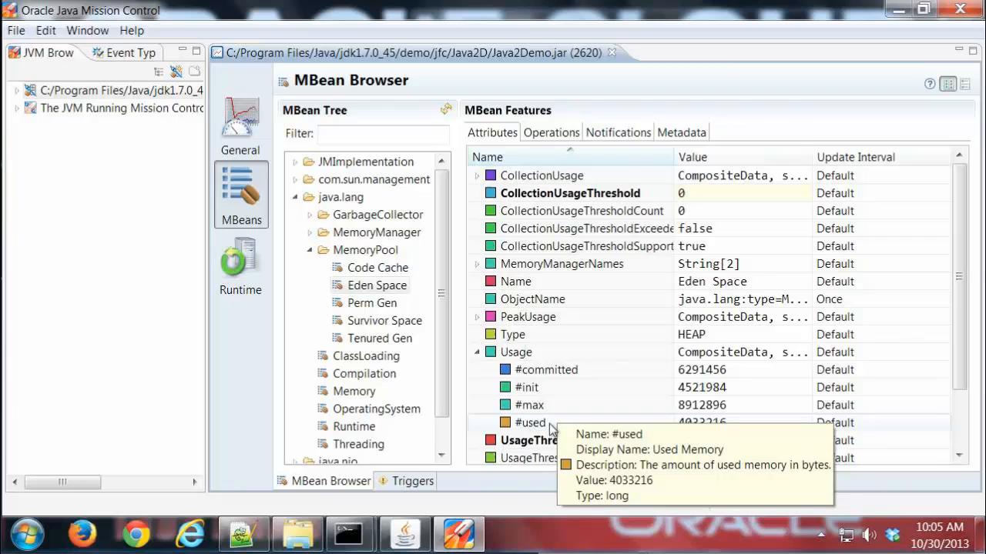
left_click(530, 423)
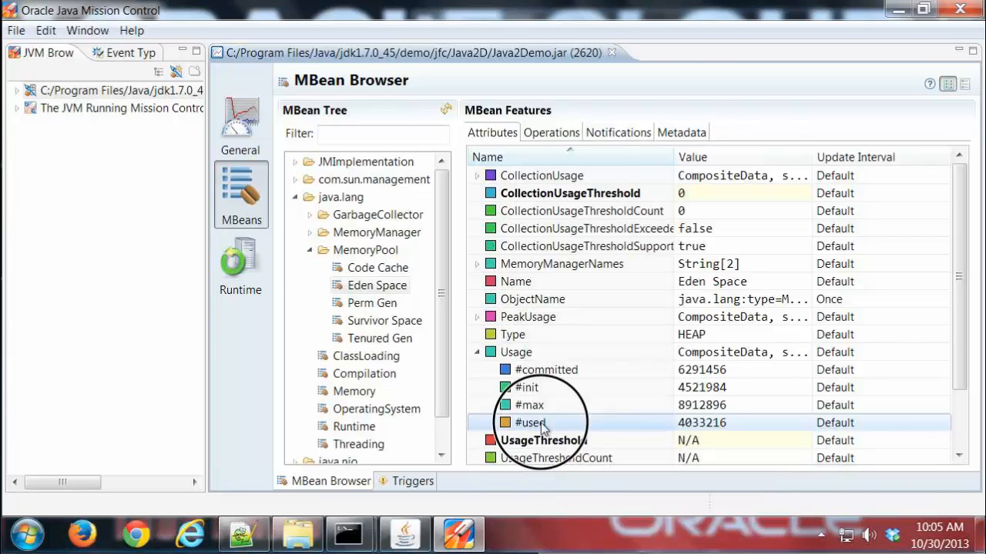
Visualize the Eden Space #used value in a newly added chart, My Chart 1
right_click(531, 422)
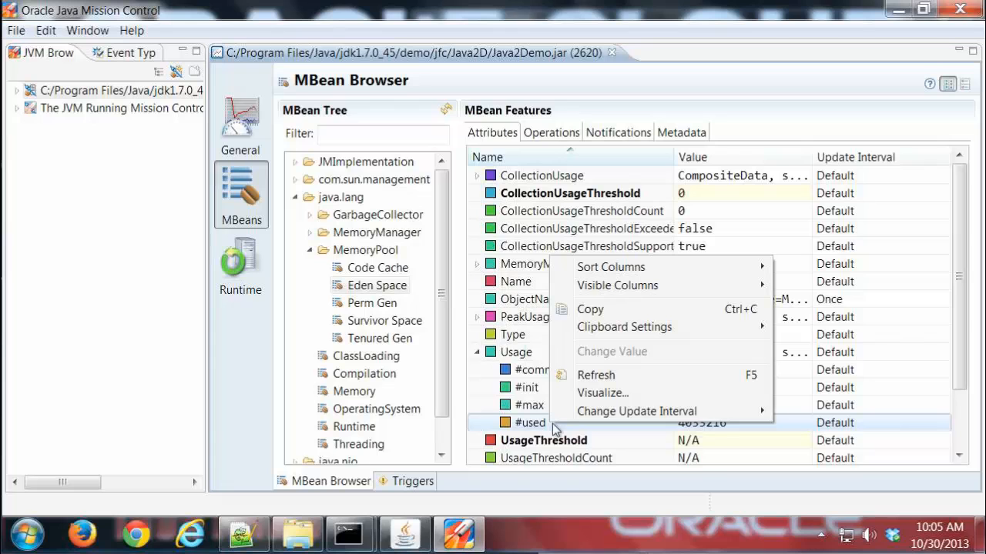
mouse_move(603, 393)
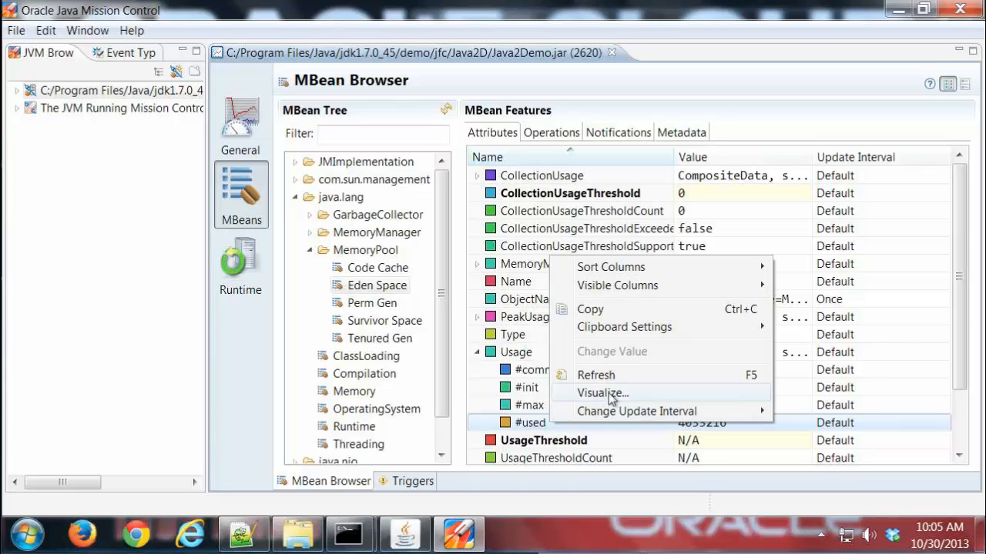
left_click(602, 393)
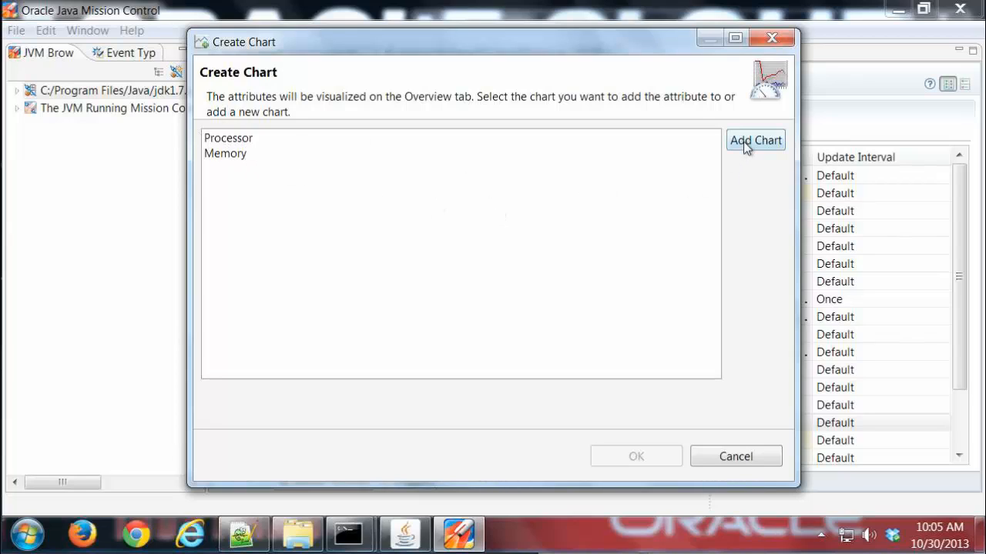
left_click(755, 140)
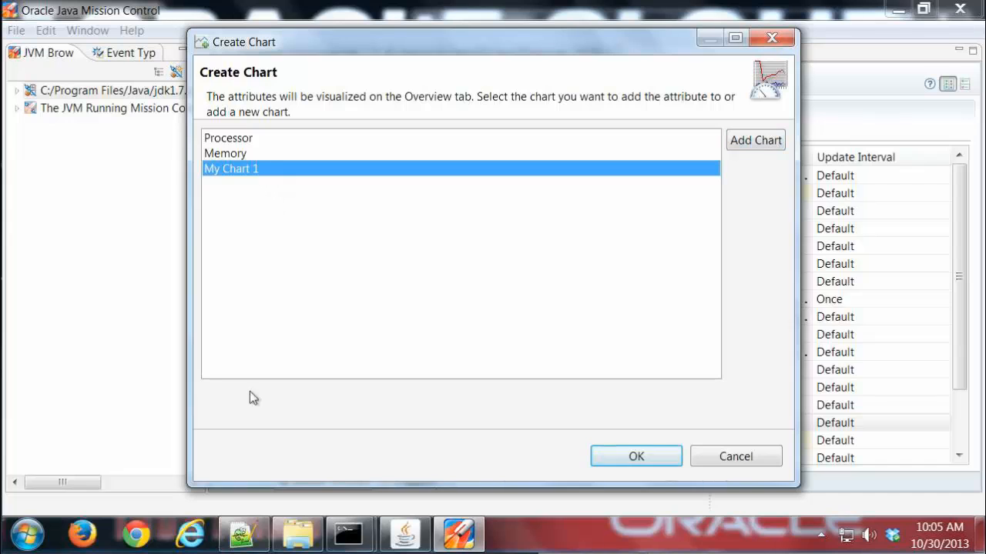
left_click(636, 456)
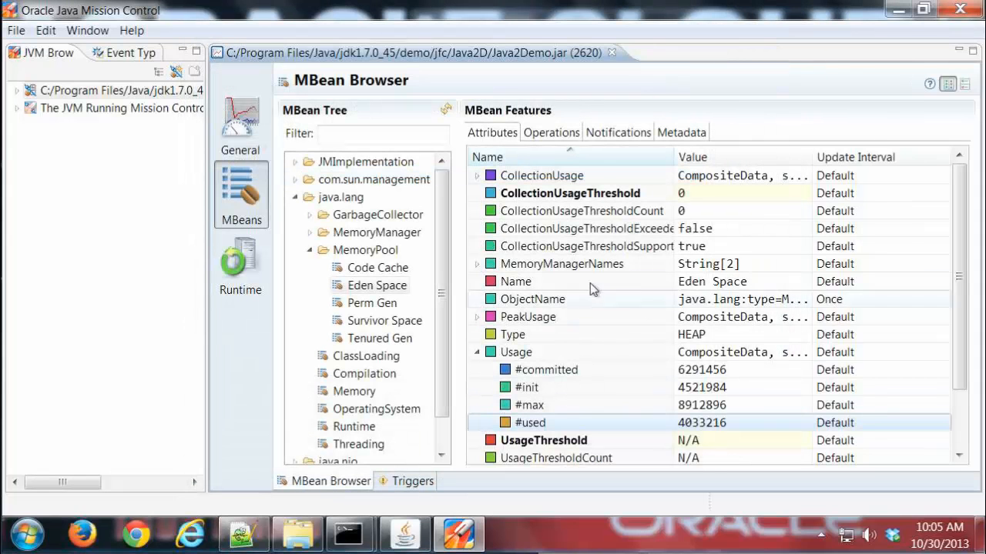
Review the Overview dashboard, then reset its chart subscriptions to the defaults
left_click(240, 123)
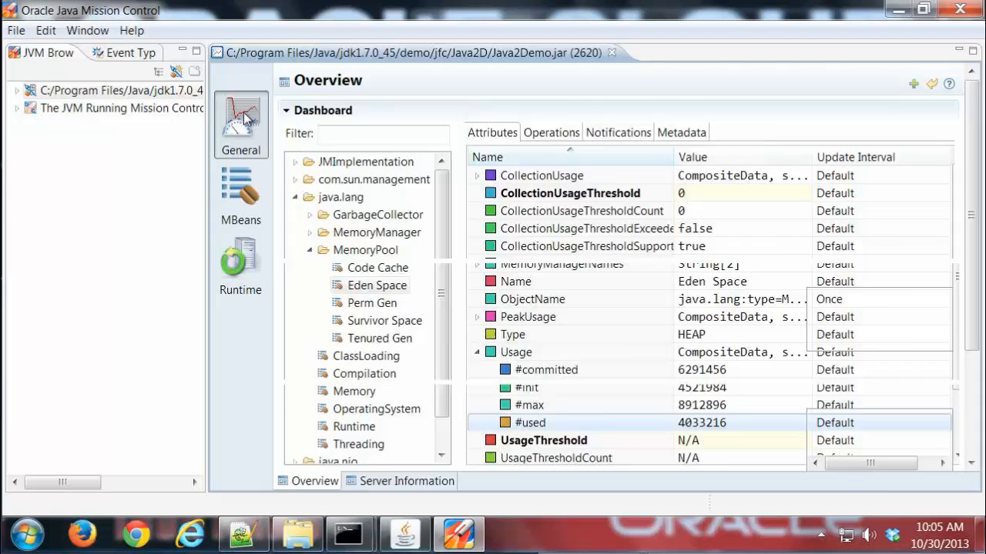
left_click(240, 123)
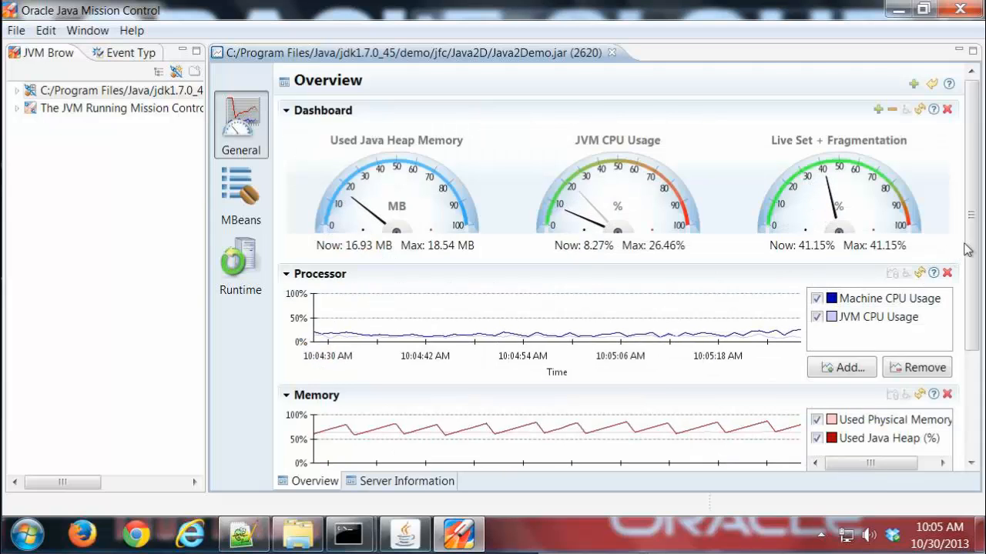
scroll("down", 3)
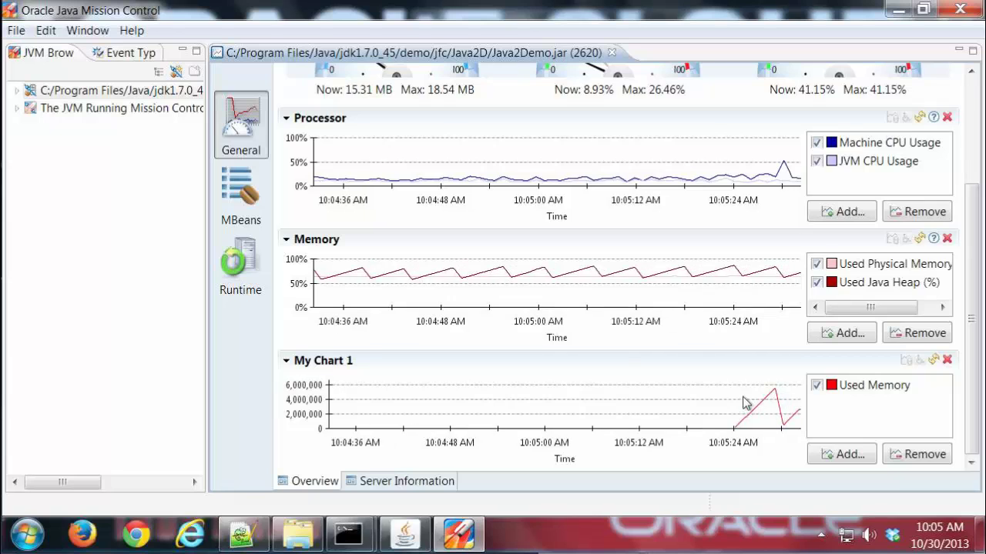
mouse_move(712, 404)
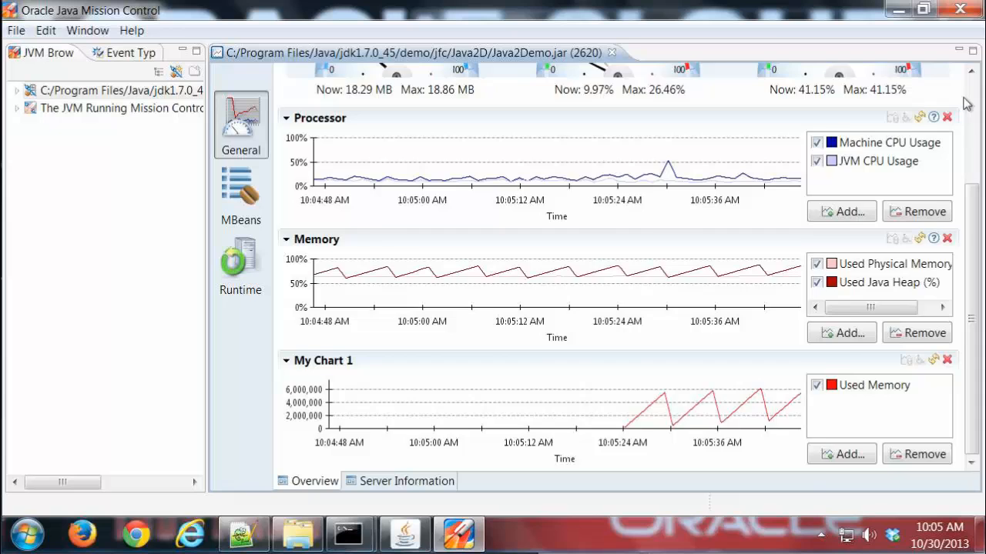
left_click(933, 84)
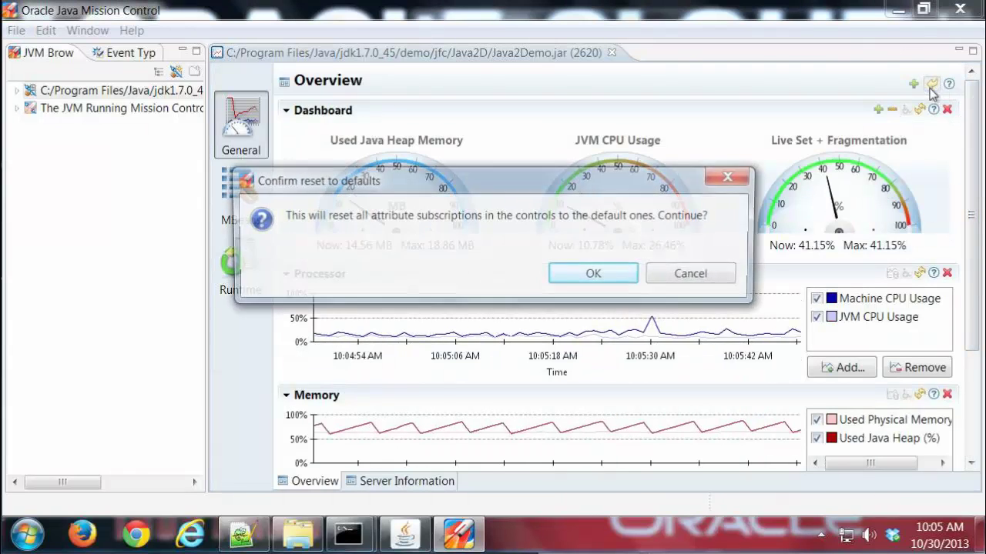
left_click(593, 273)
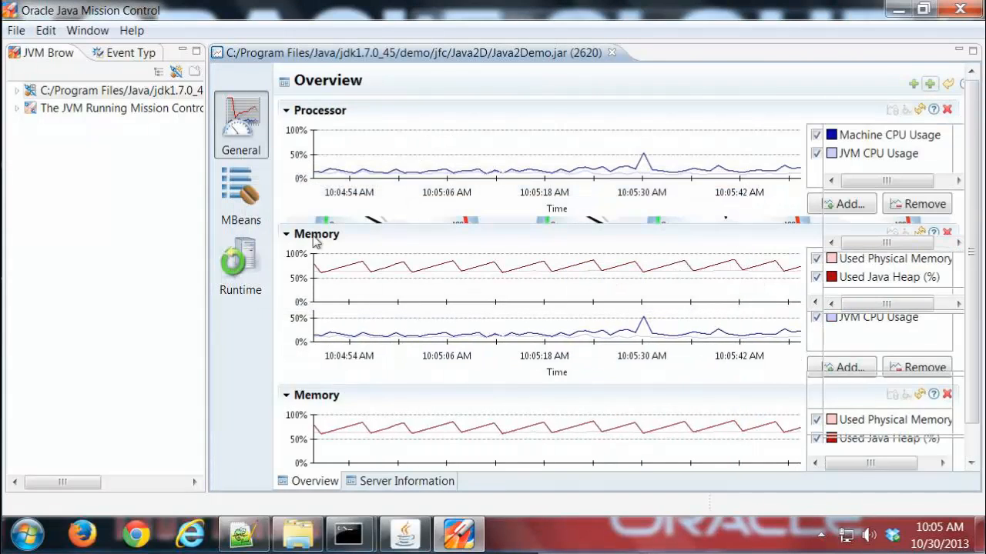
Return to the MBean Browser and list Eden Space's operations, including resetPeakUsage
left_click(240, 193)
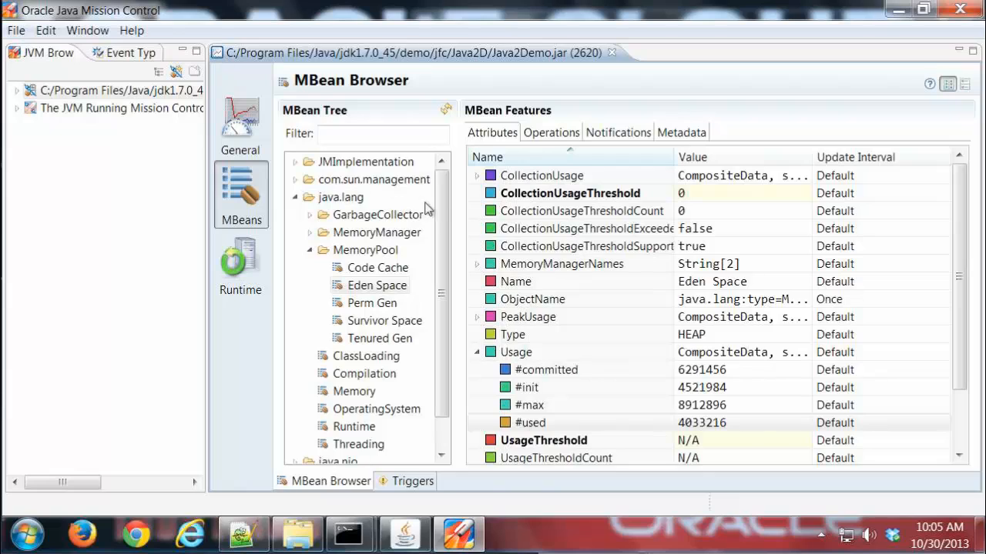
mouse_move(445, 204)
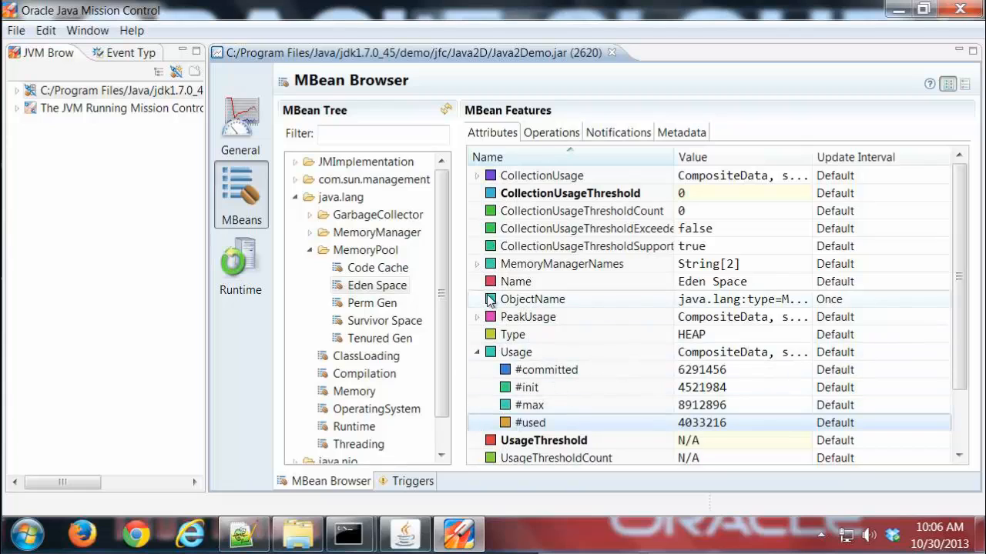
mouse_move(376, 232)
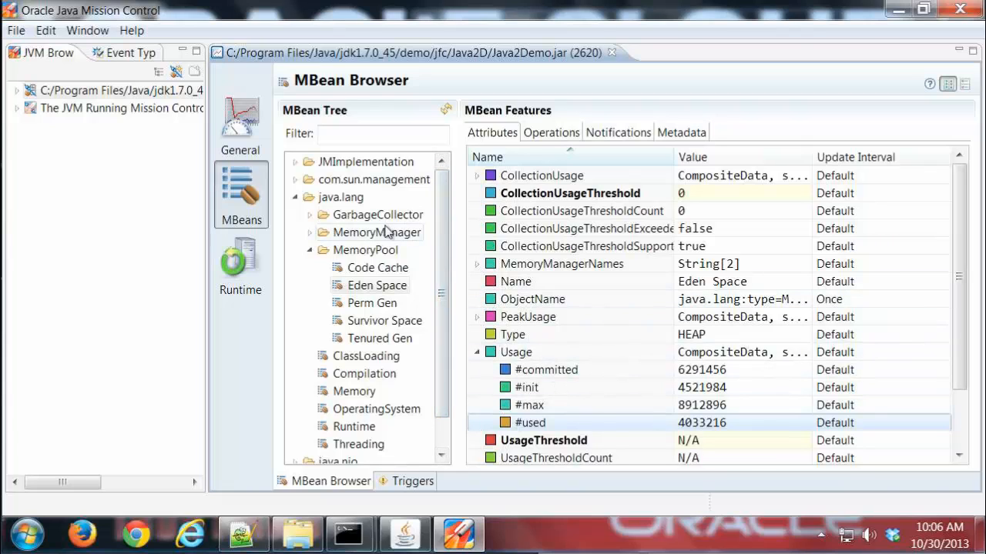
left_click(551, 132)
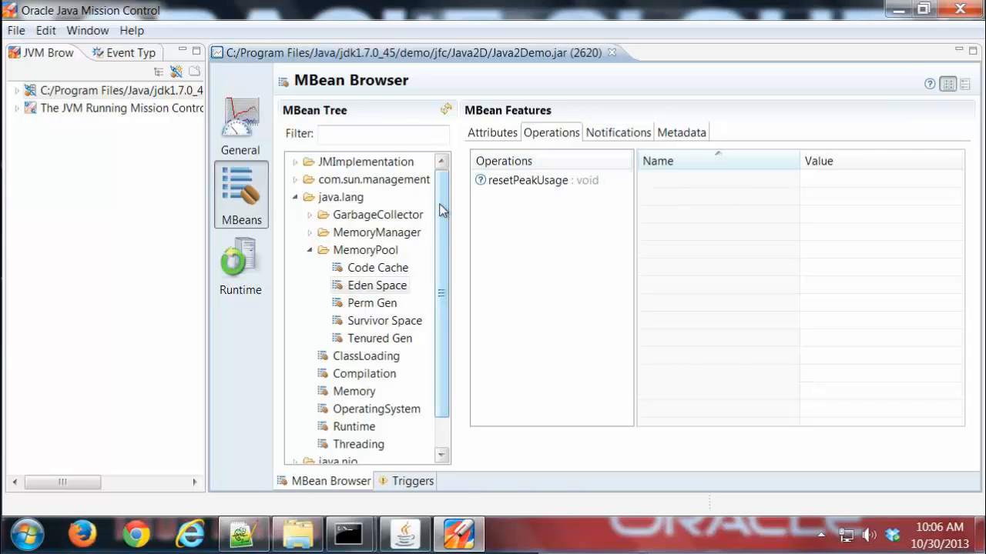
mouse_move(358, 219)
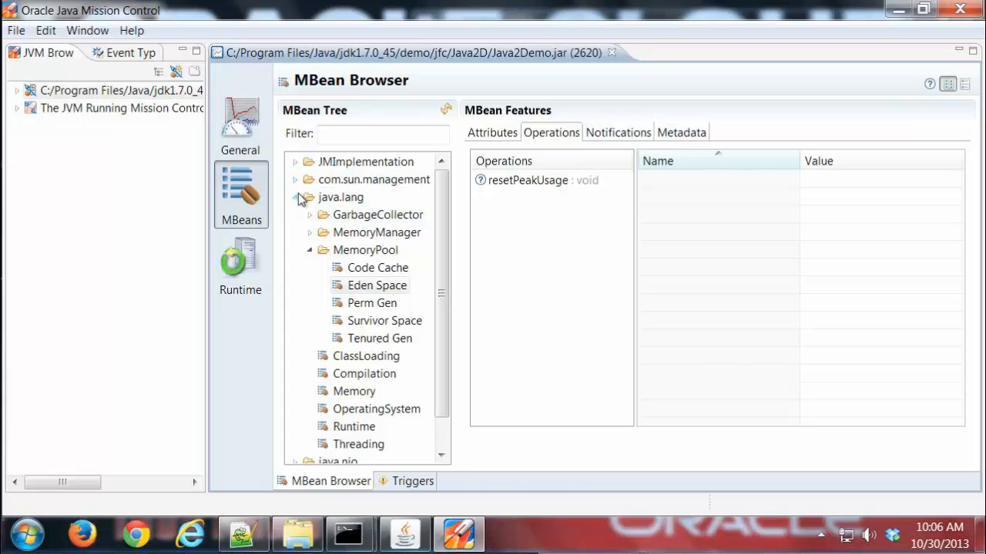
Collapse java.lang and select HotSpotDiagnostic under com.sun.management to reach getVMOption
left_click(310, 250)
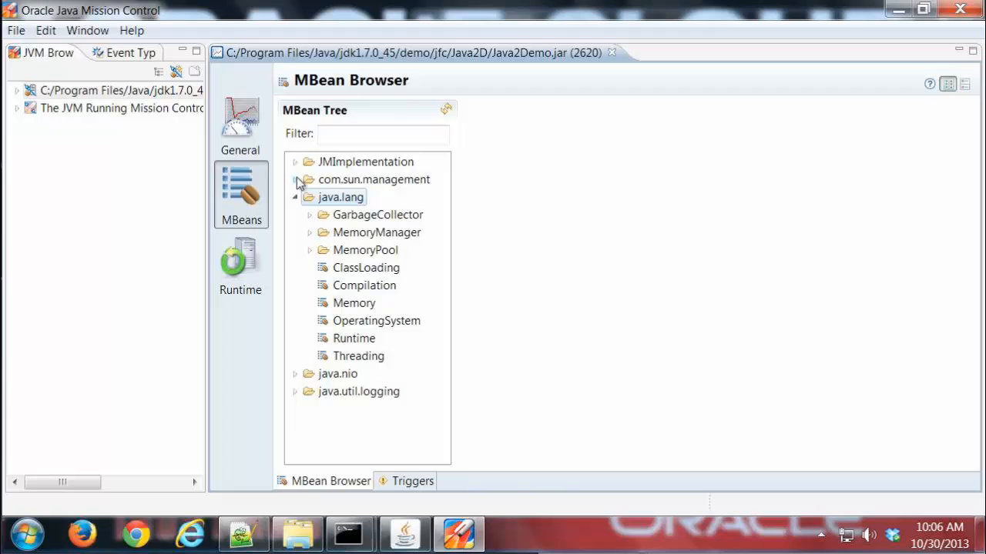
left_click(295, 179)
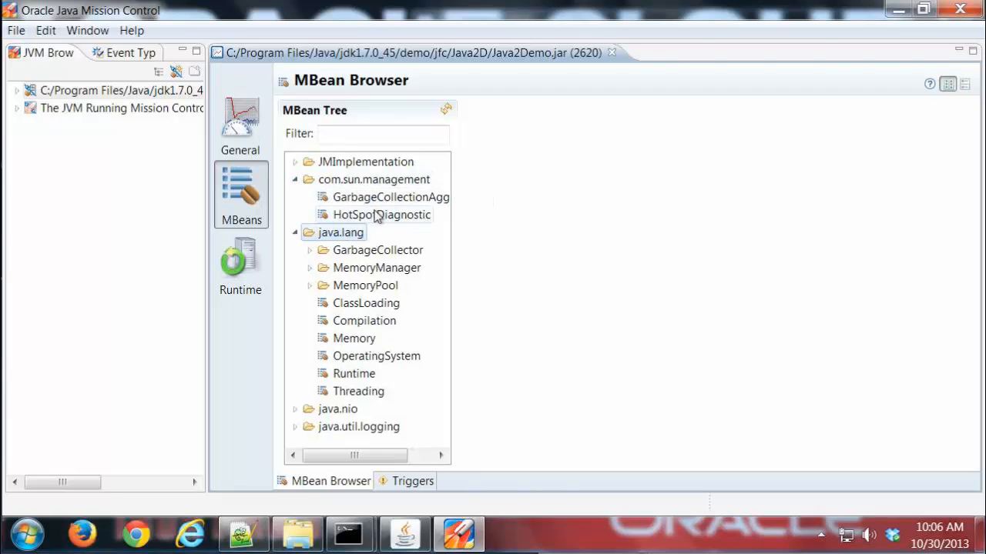
left_click(381, 214)
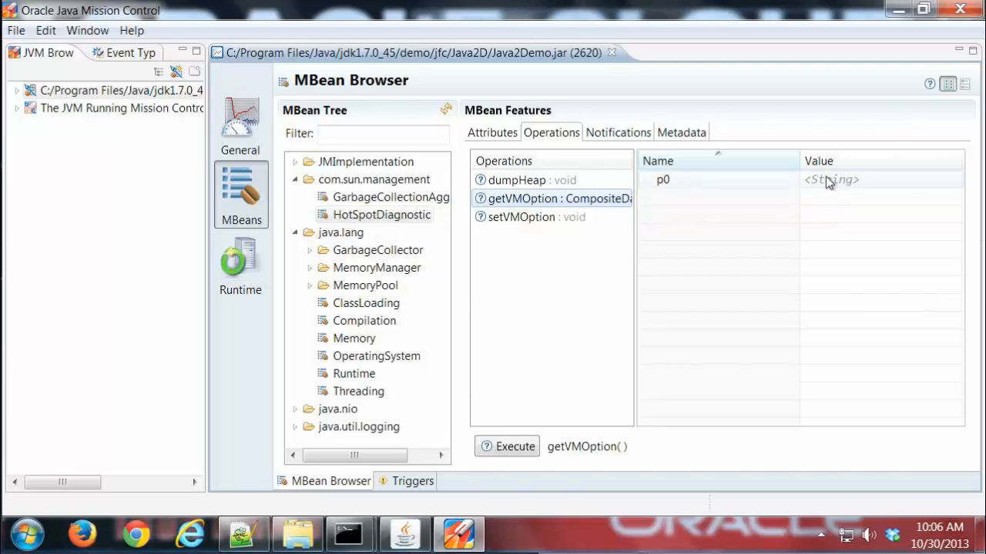
mouse_move(820, 190)
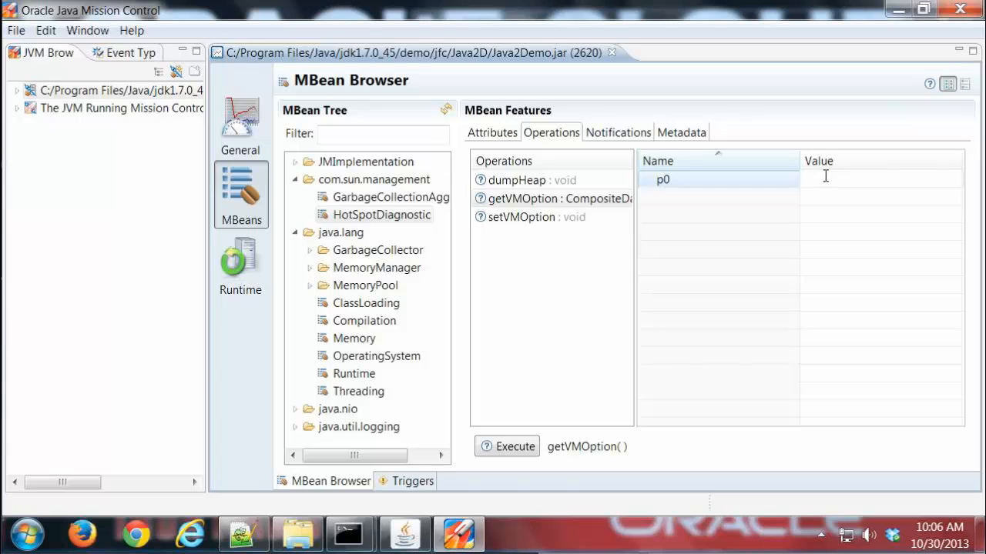
Run getVMOption for MaxTenuringThreshold, review the result (15, not writeable), and close it
left_click(882, 179)
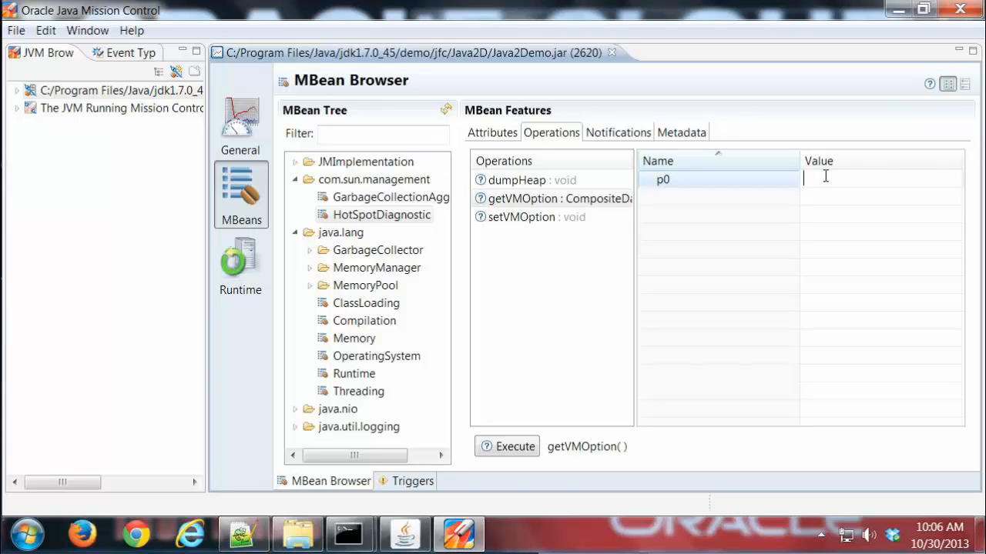
type("MaxTen")
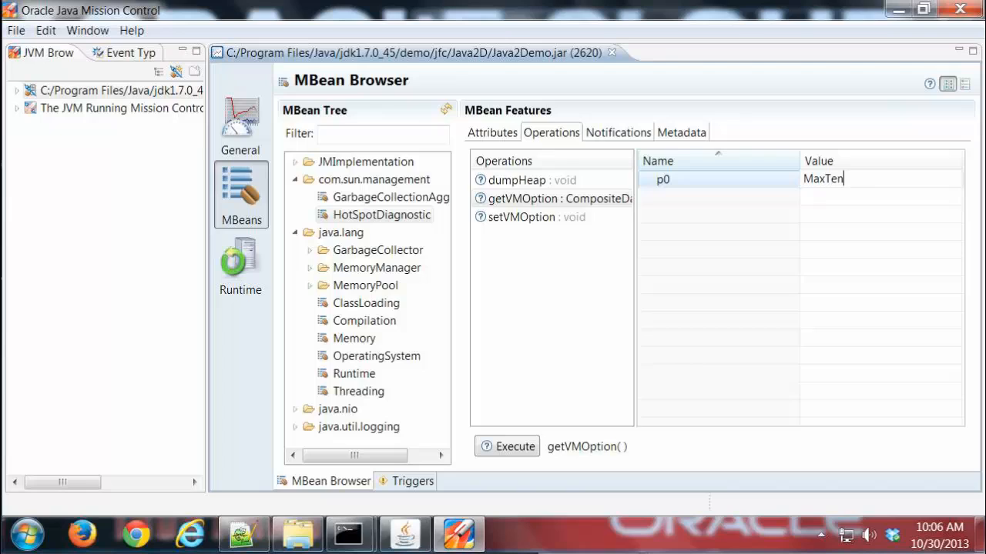
type("uringThreshold")
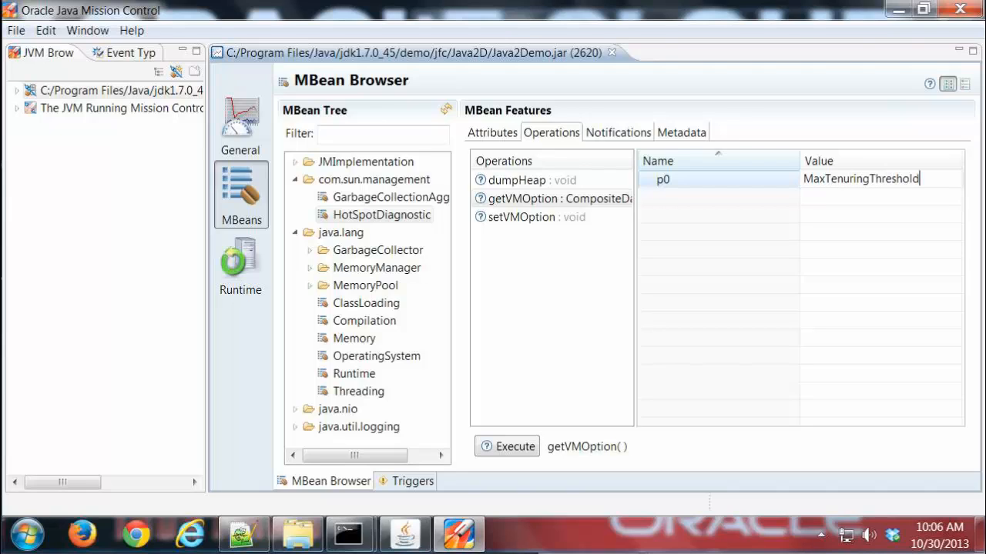
left_click(507, 447)
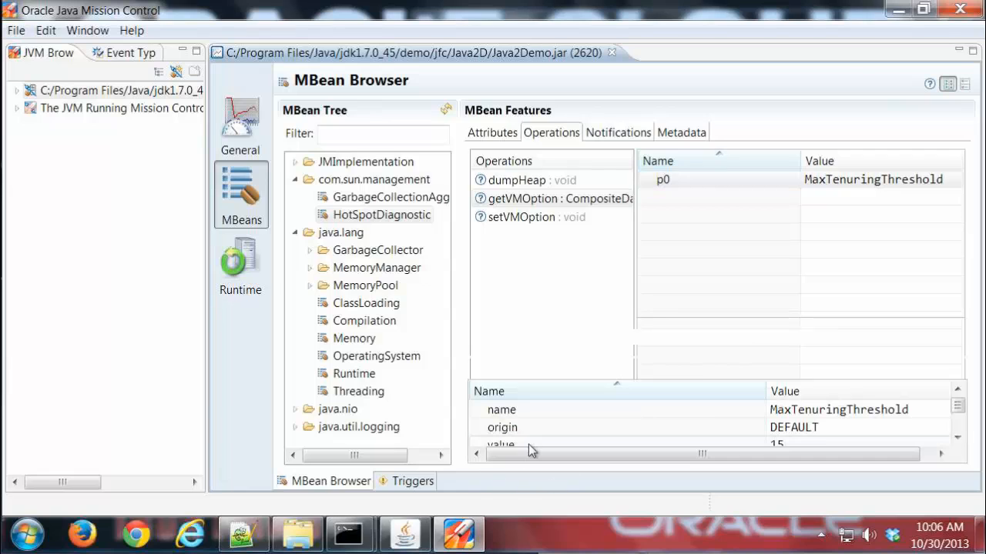
left_click(514, 337)
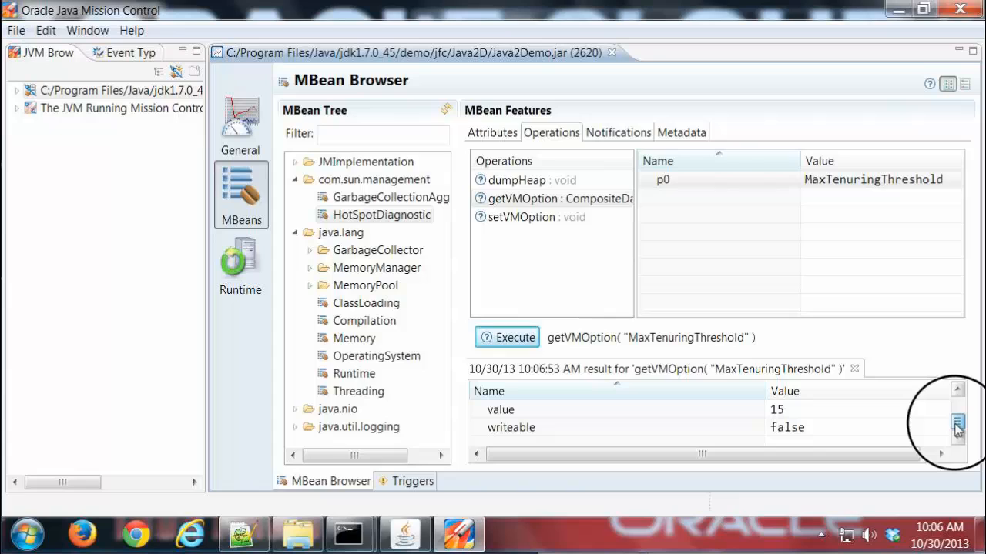
scroll("up", 3)
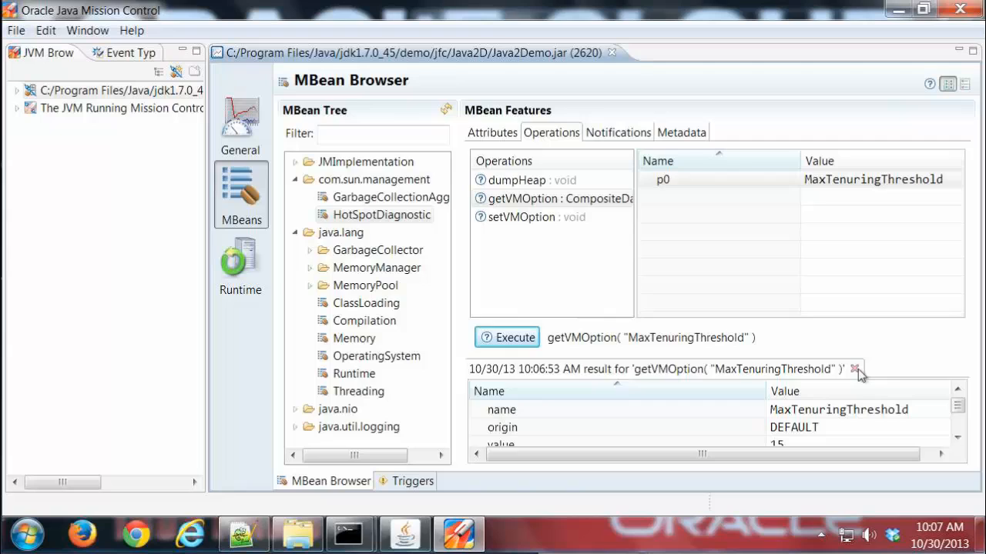
left_click(853, 369)
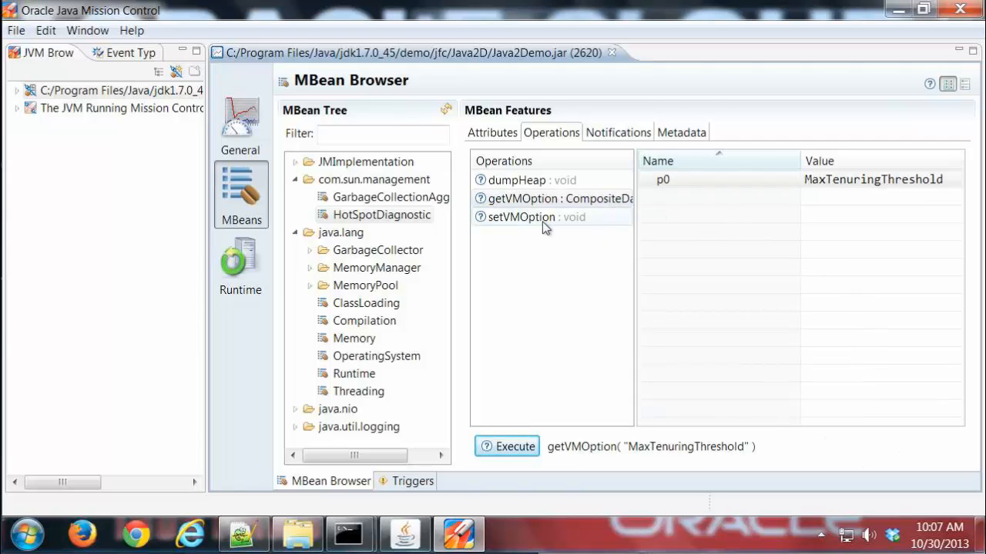
Run setVMOption with PrintGCDetails set to true and bring up the Java2Demo console
left_click(520, 216)
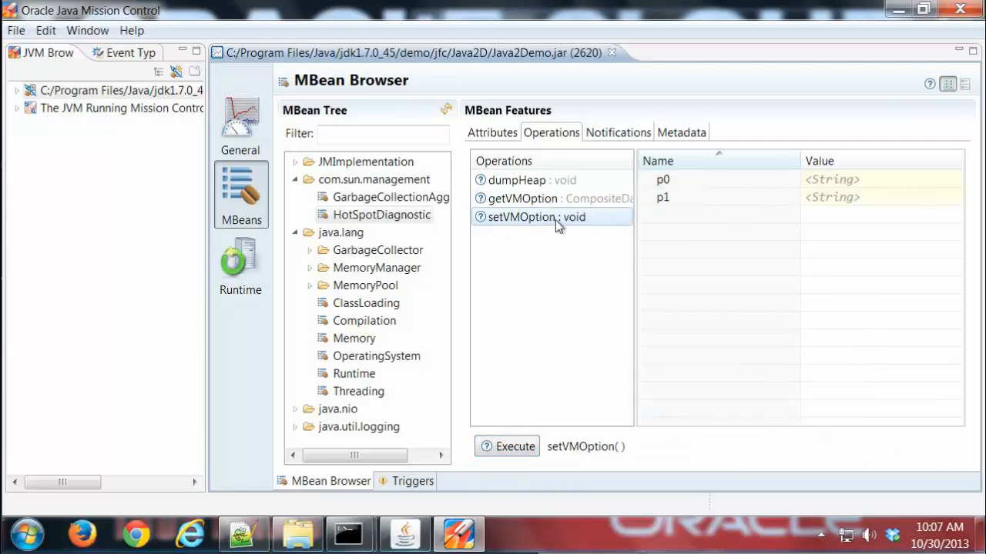
mouse_move(552, 259)
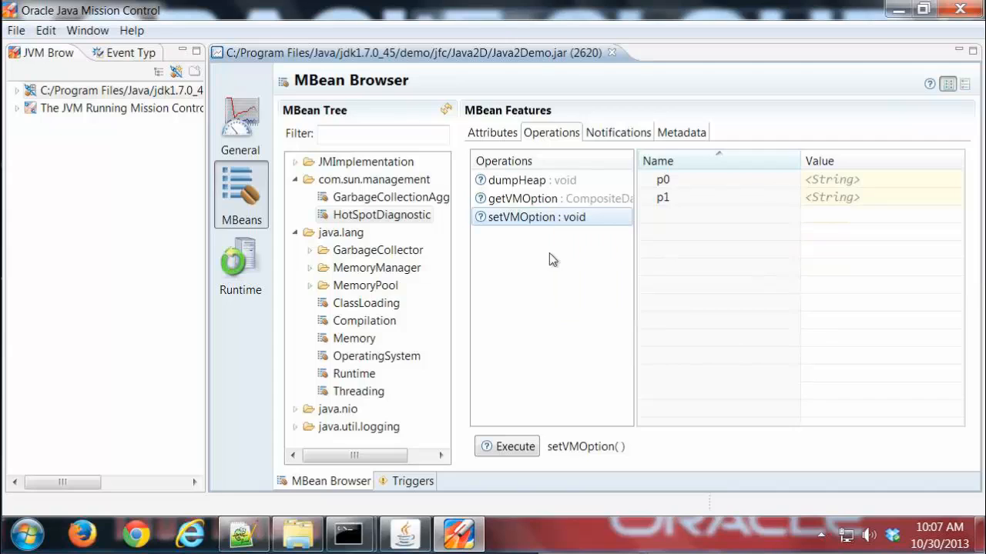
mouse_move(543, 224)
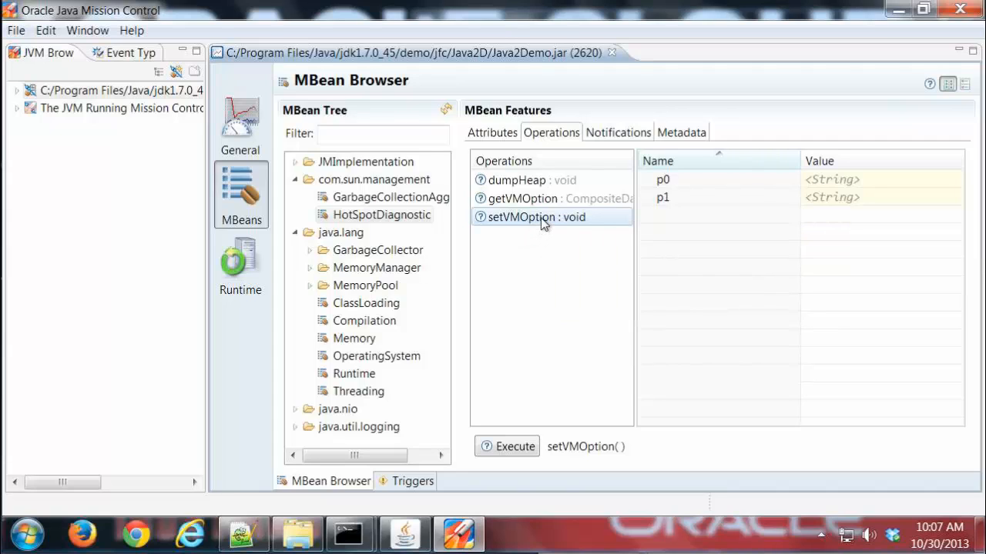
mouse_move(536, 216)
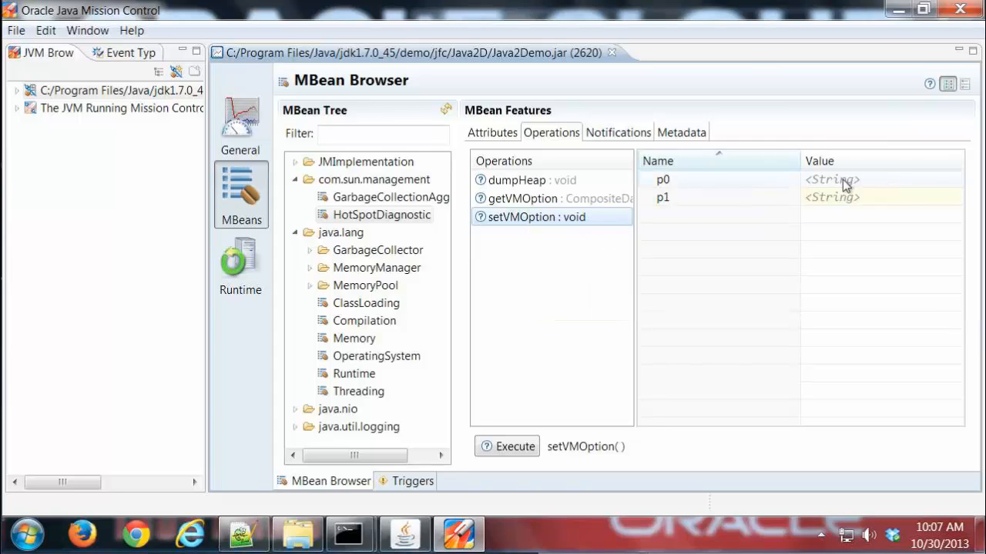
mouse_move(843, 184)
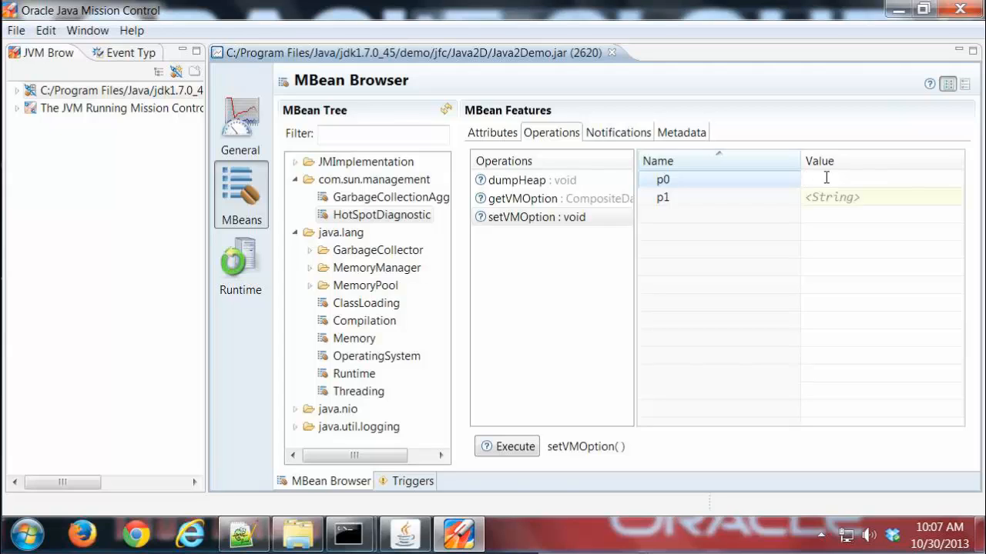
type("PrintGC")
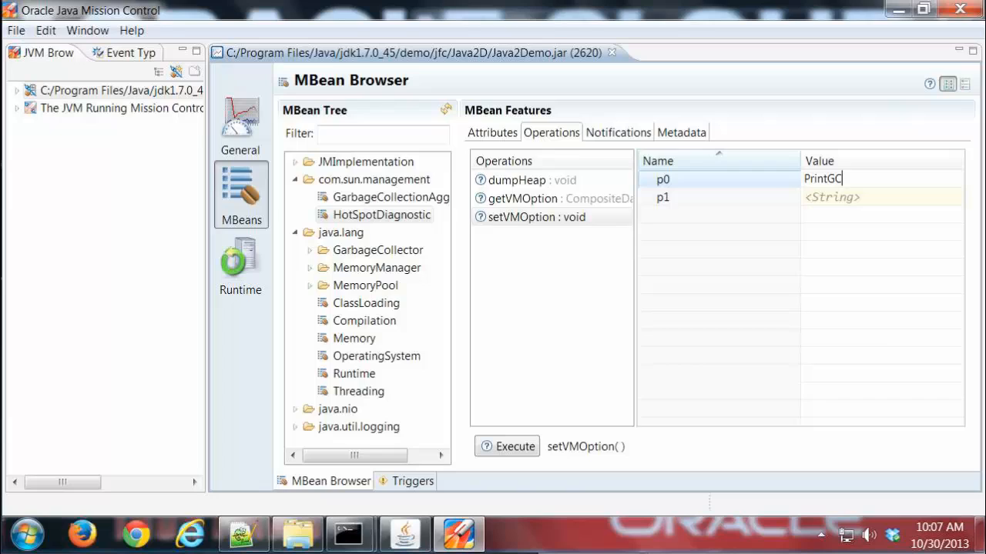
type("Details")
left_click(881, 197)
type("true")
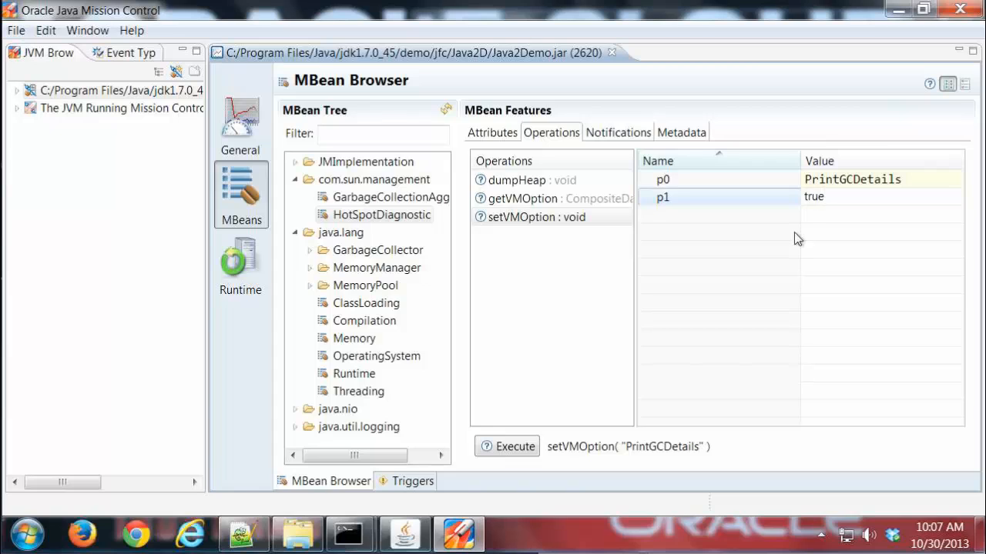
left_click(514, 446)
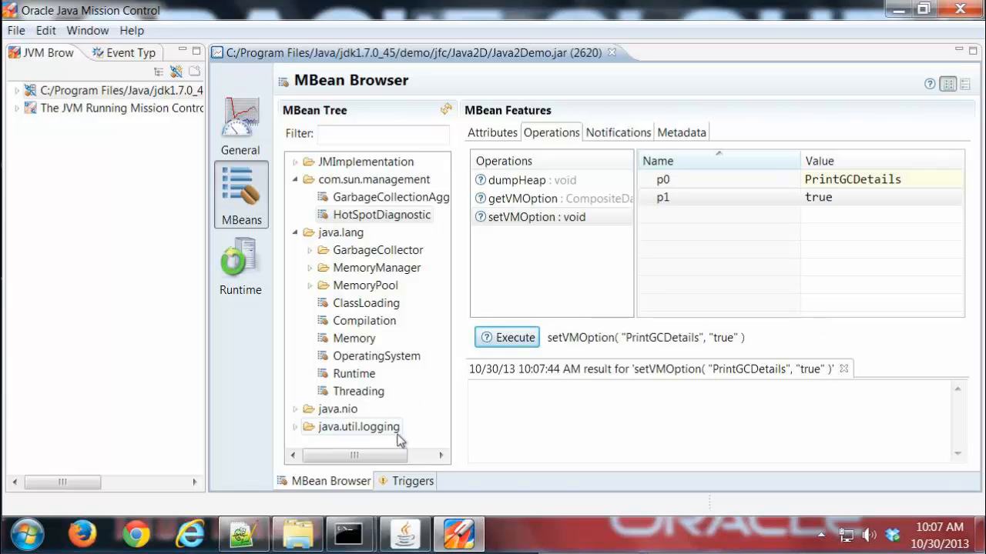
left_click(349, 533)
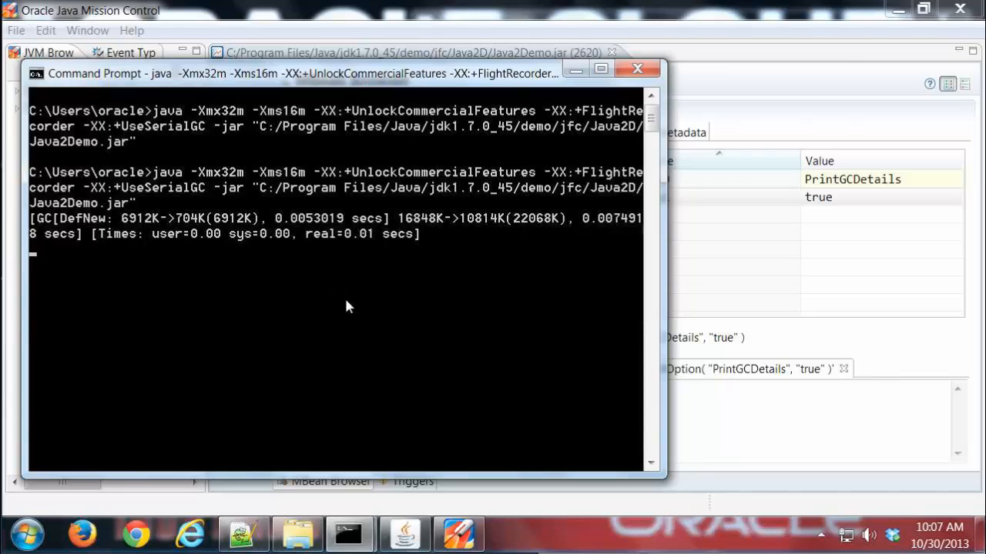
mouse_move(70, 231)
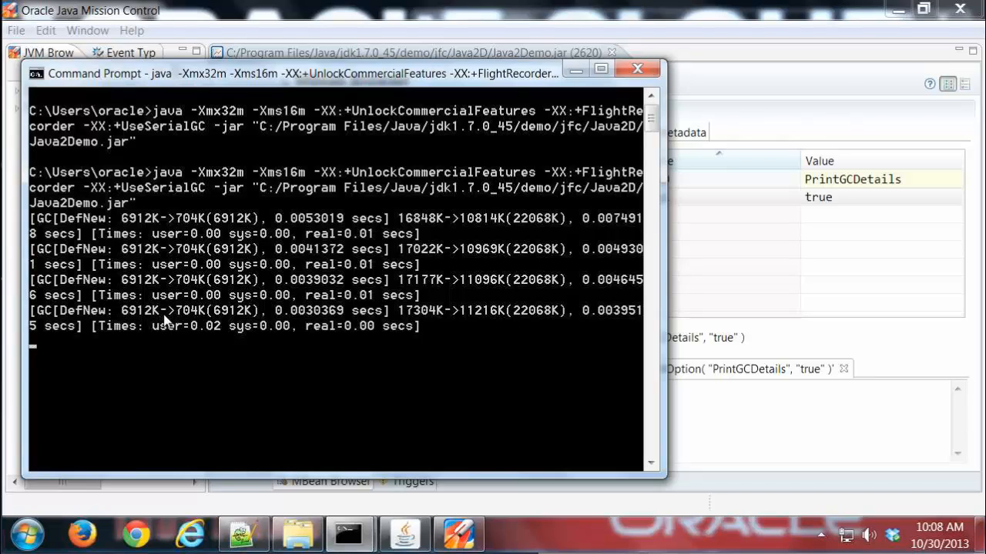
mouse_move(818, 278)
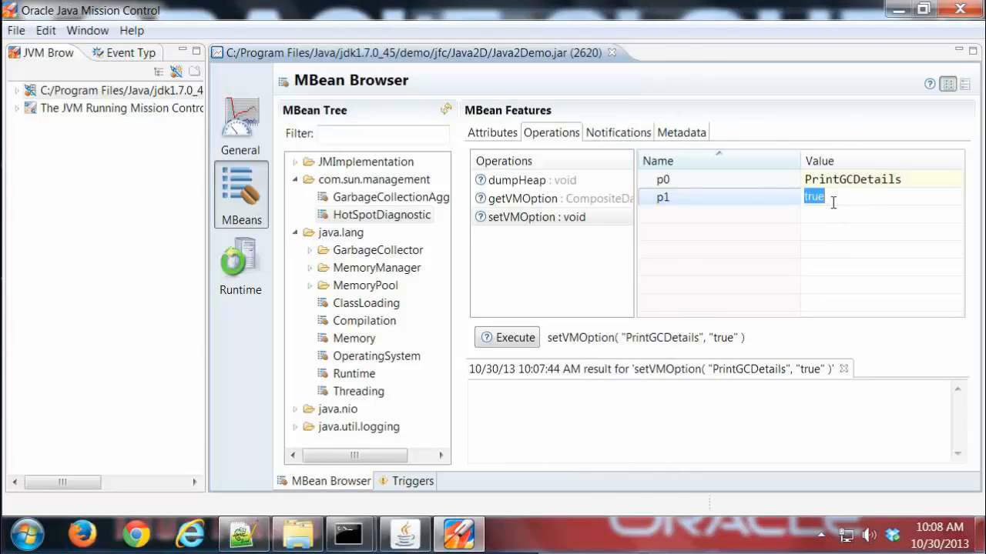
Run setVMOption with PrintGCDetails set to false and check the console's GC output
type("false")
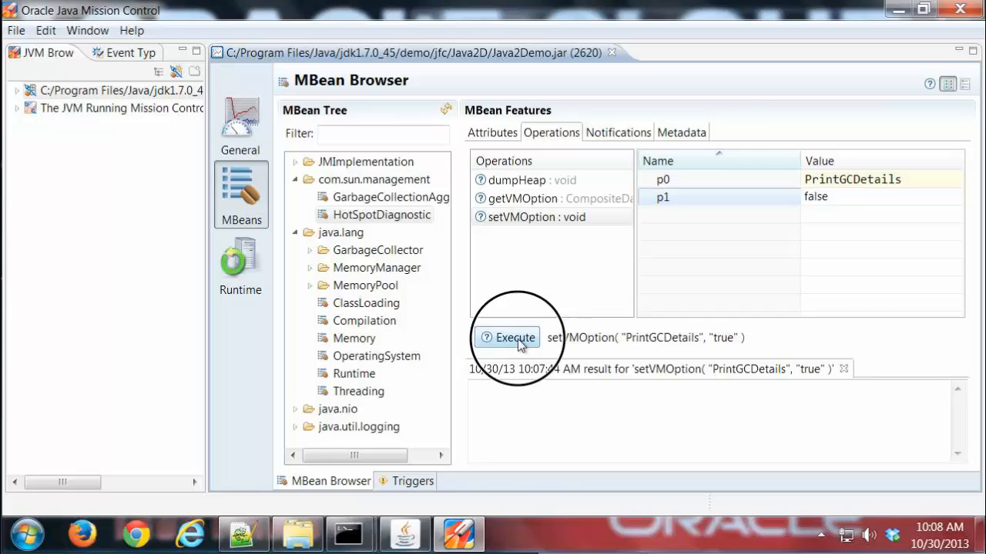
left_click(514, 337)
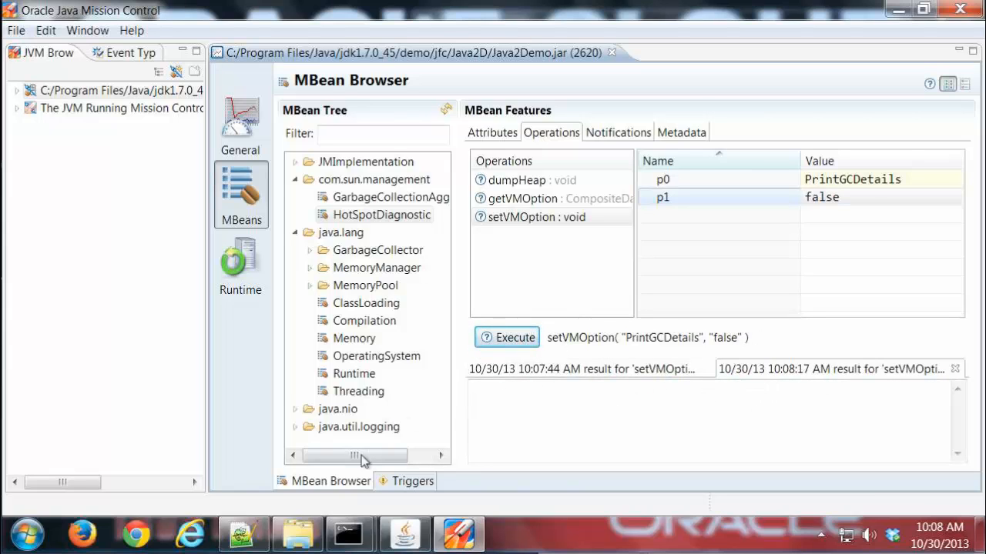
left_click(349, 533)
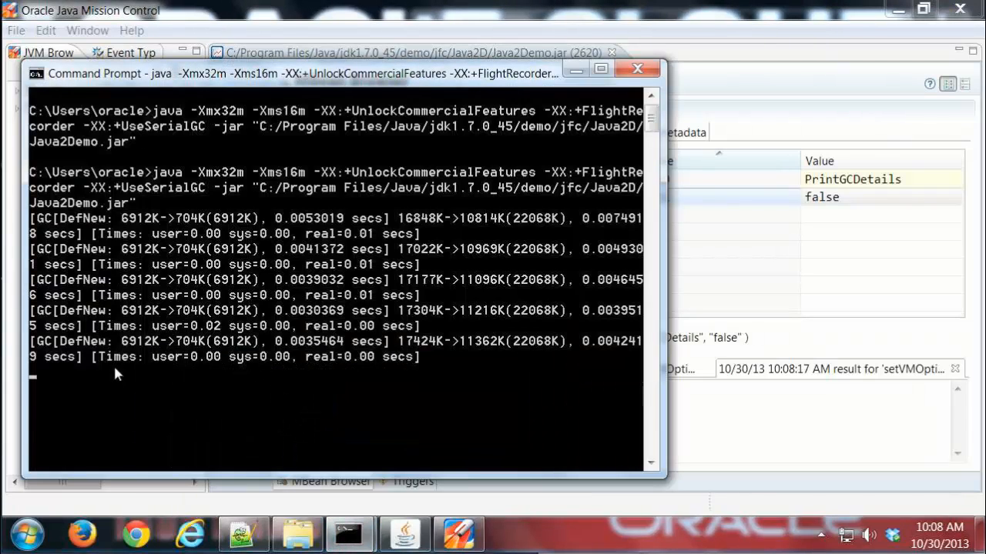
mouse_move(196, 382)
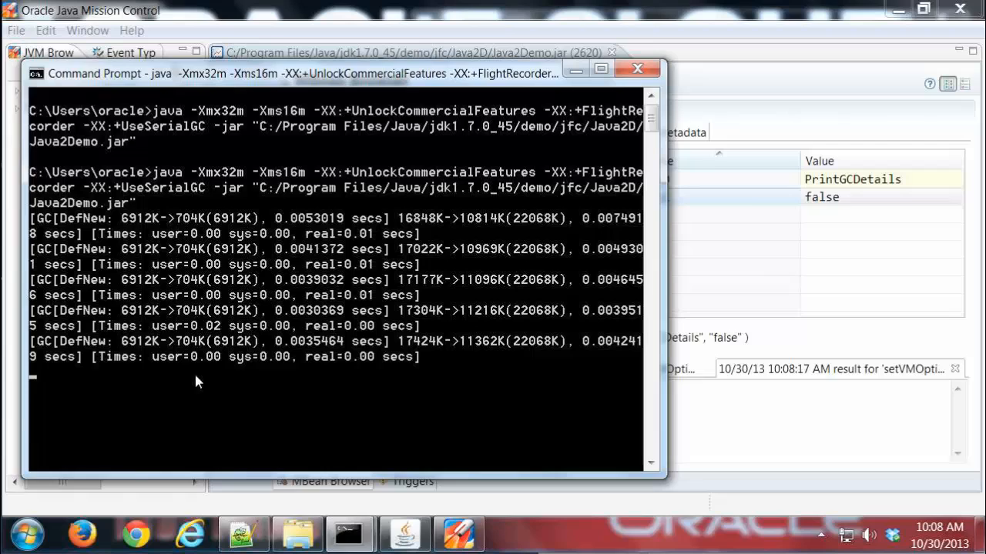
mouse_move(811, 113)
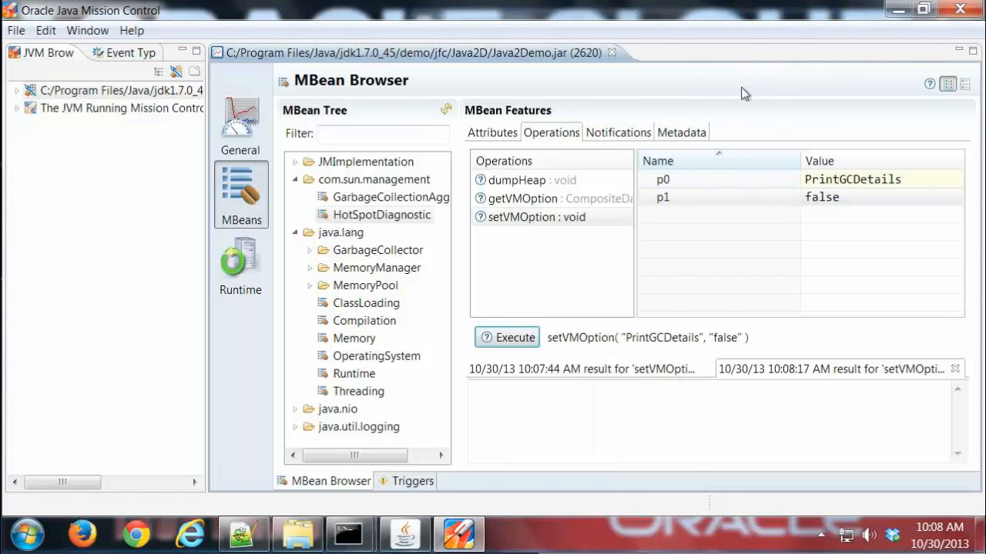
mouse_move(632, 108)
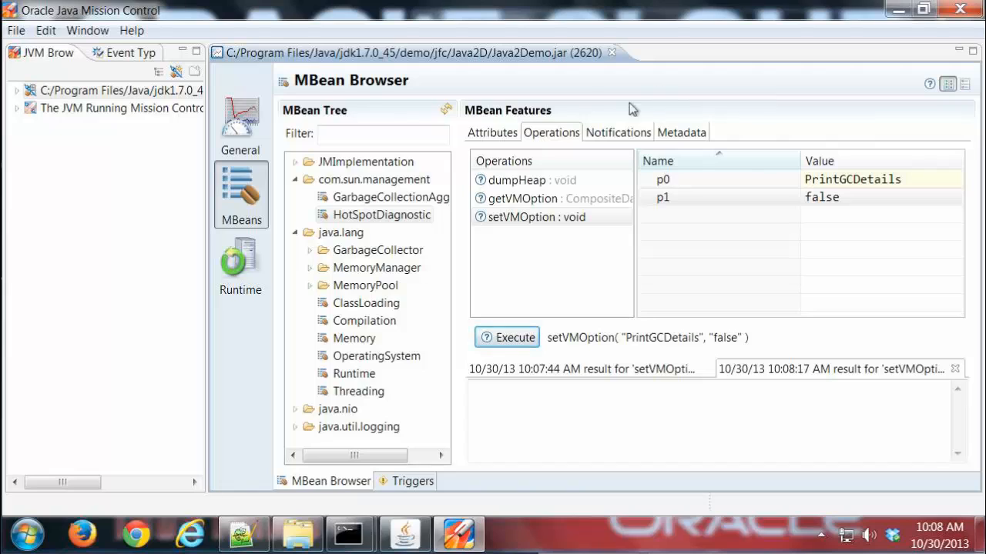
Subscribe to GarbageCollectionAggregator's gc notifications from the Notifications tab
left_click(618, 132)
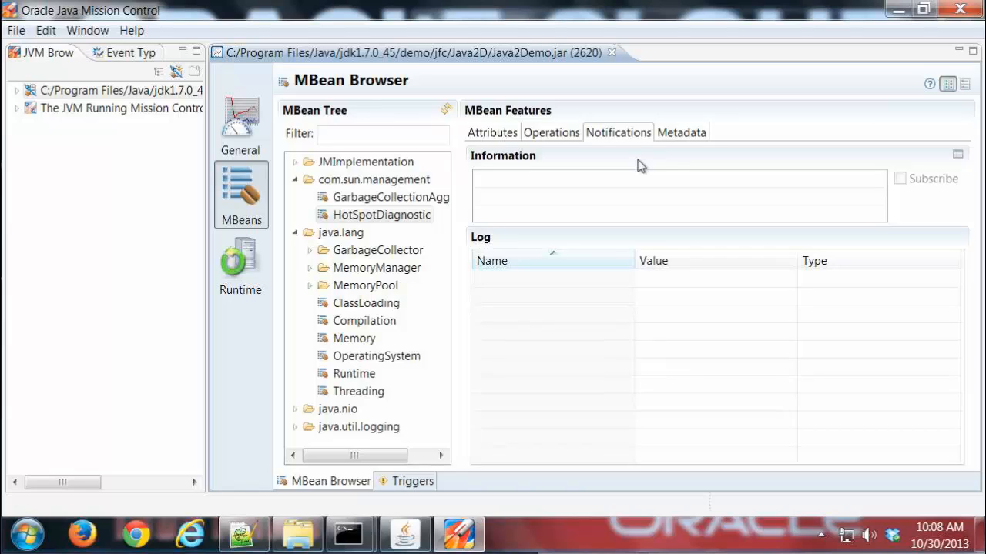
mouse_move(385, 179)
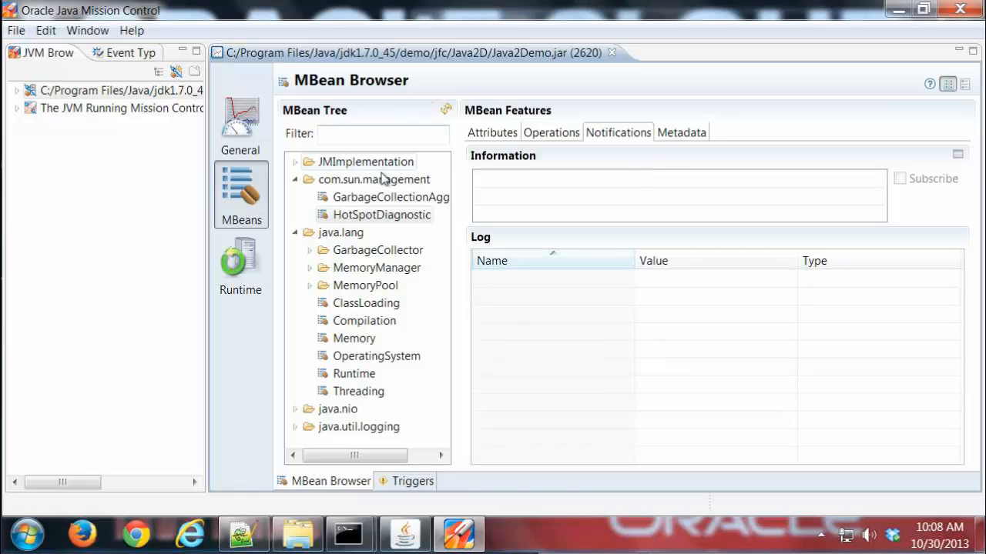
left_click(390, 197)
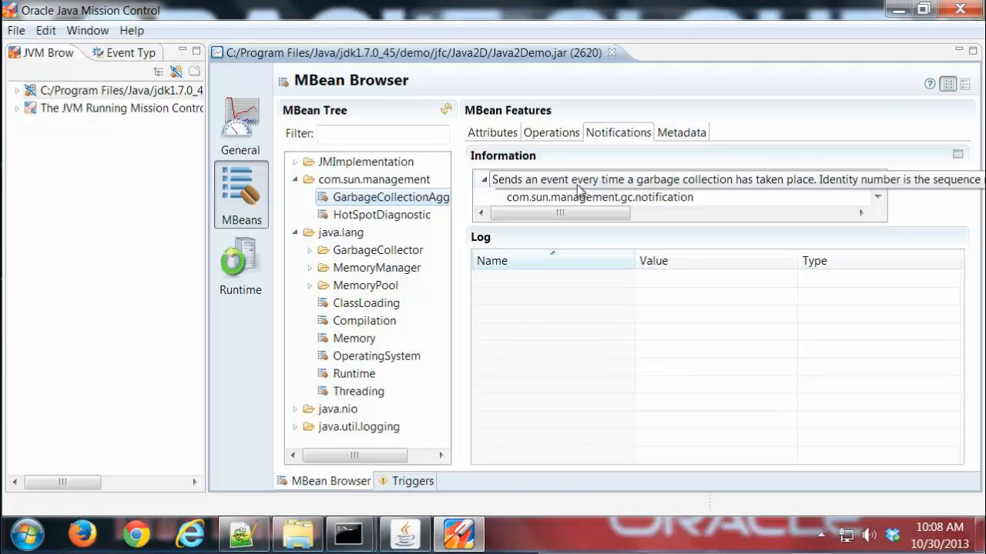
mouse_move(516, 187)
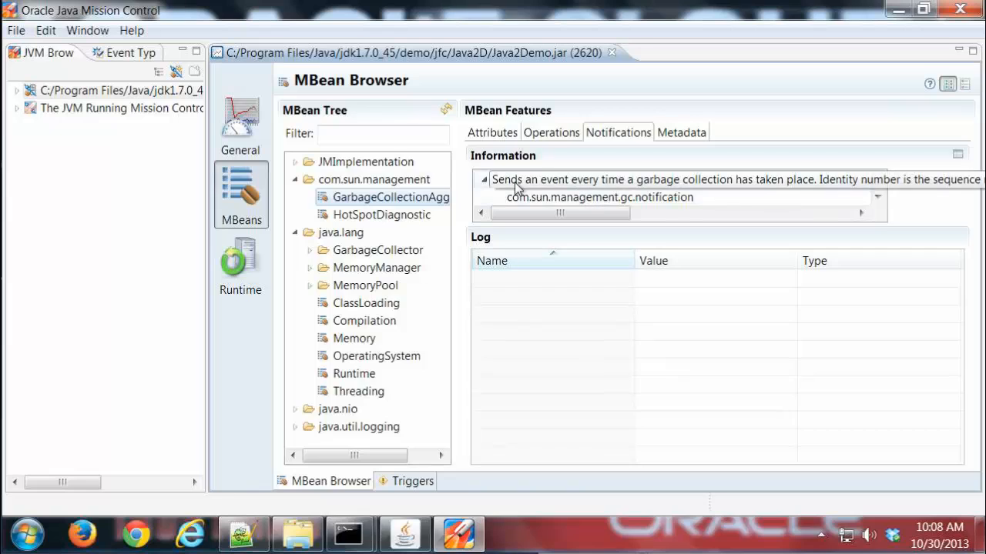
mouse_move(583, 187)
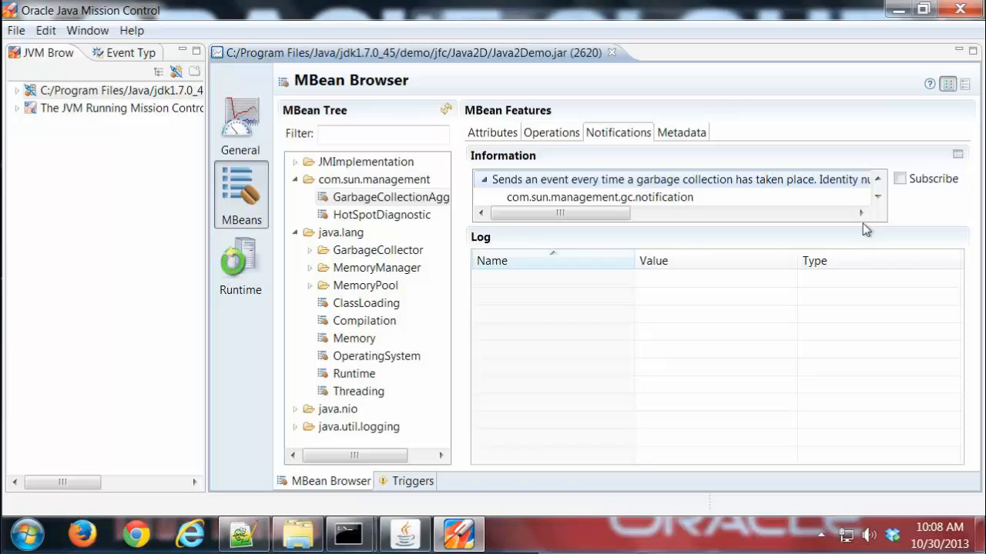
left_click(898, 179)
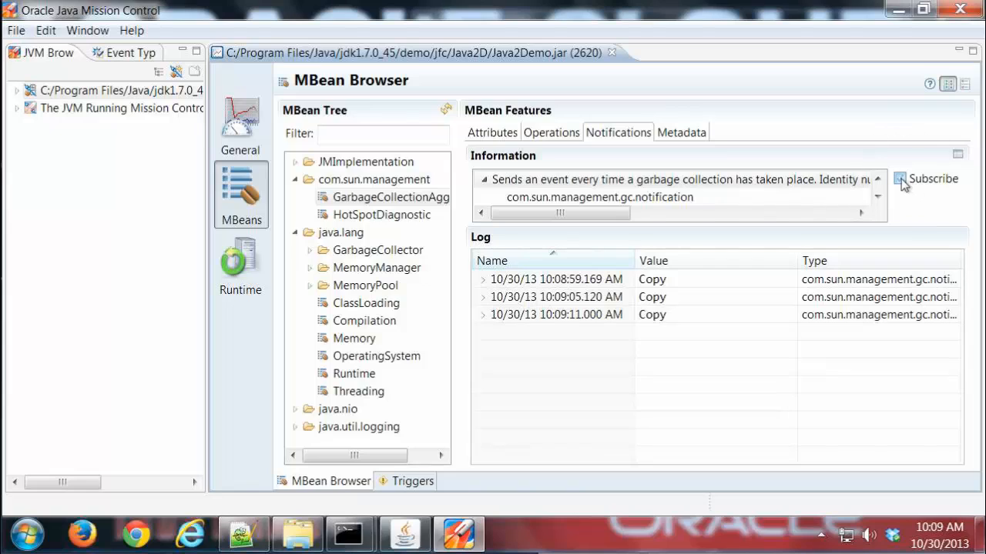
Stop the GC notification subscription and expand the 10:09:11 notification's User Data and gcInfo
left_click(899, 179)
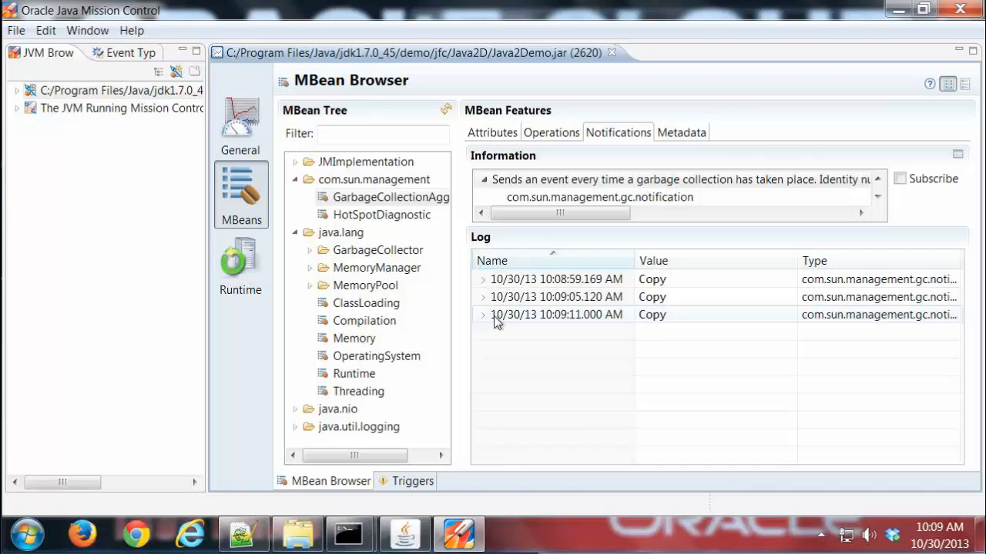
left_click(483, 314)
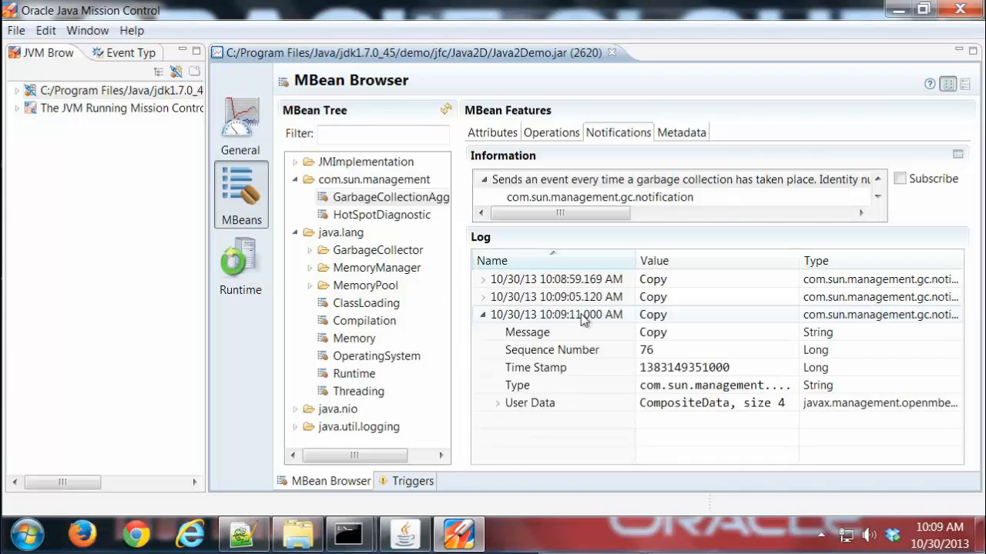
mouse_move(594, 339)
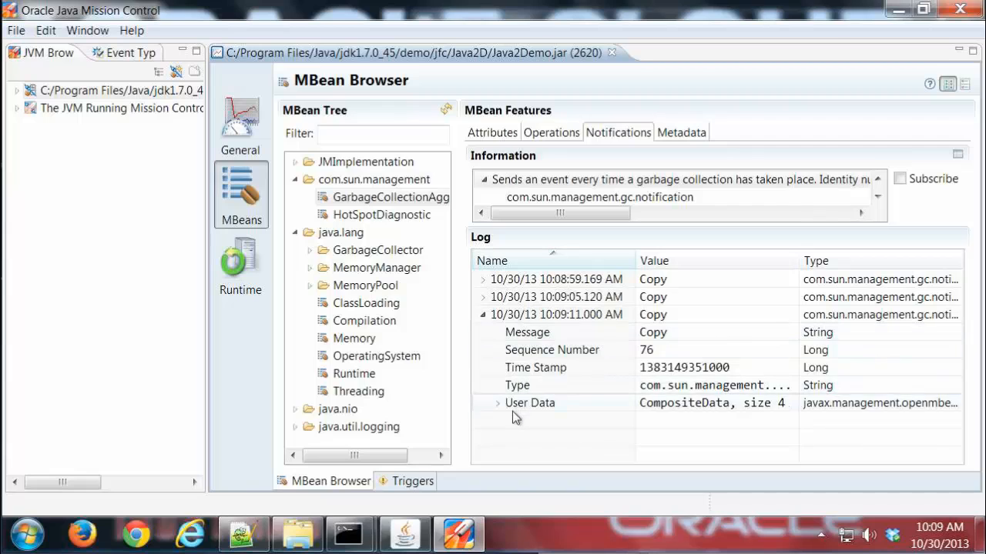
left_click(499, 402)
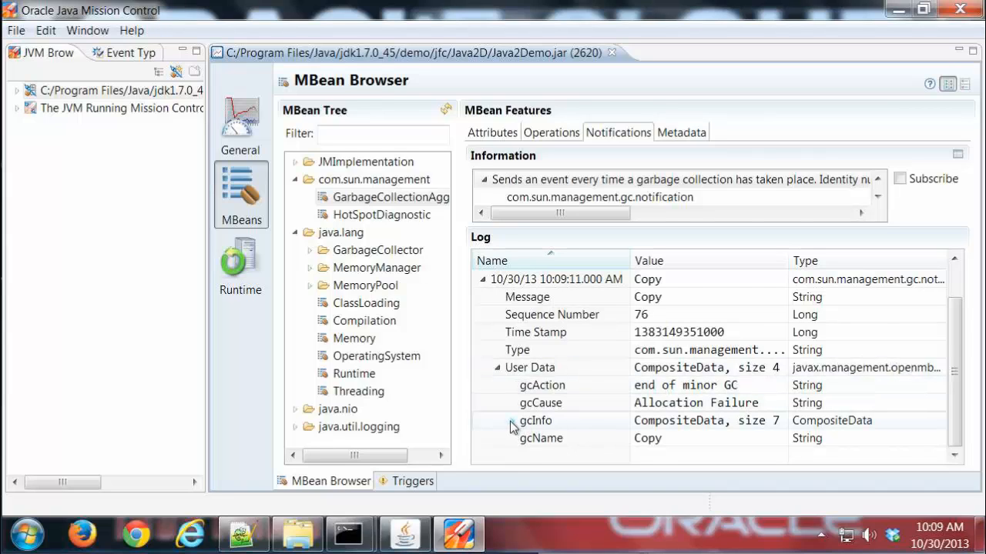
left_click(526, 421)
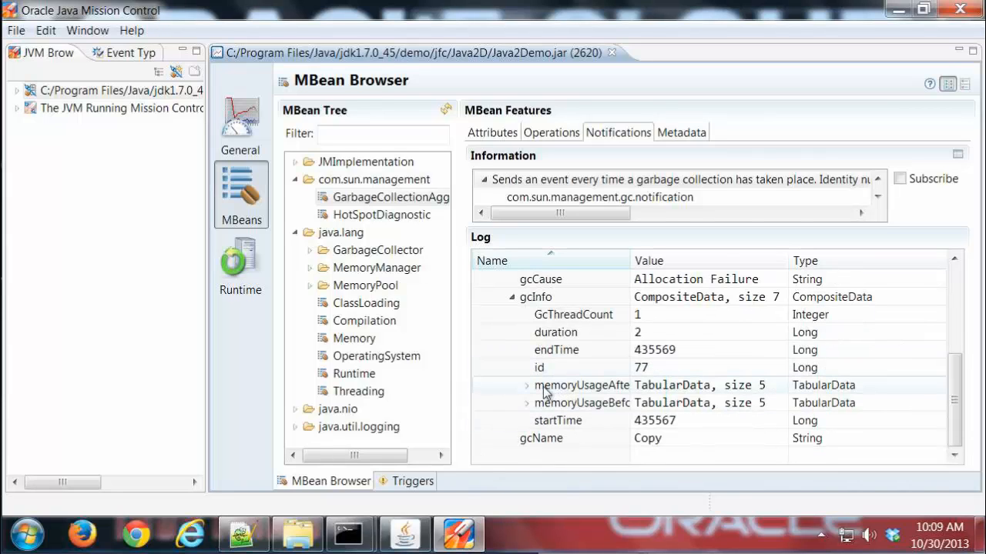
mouse_move(632, 393)
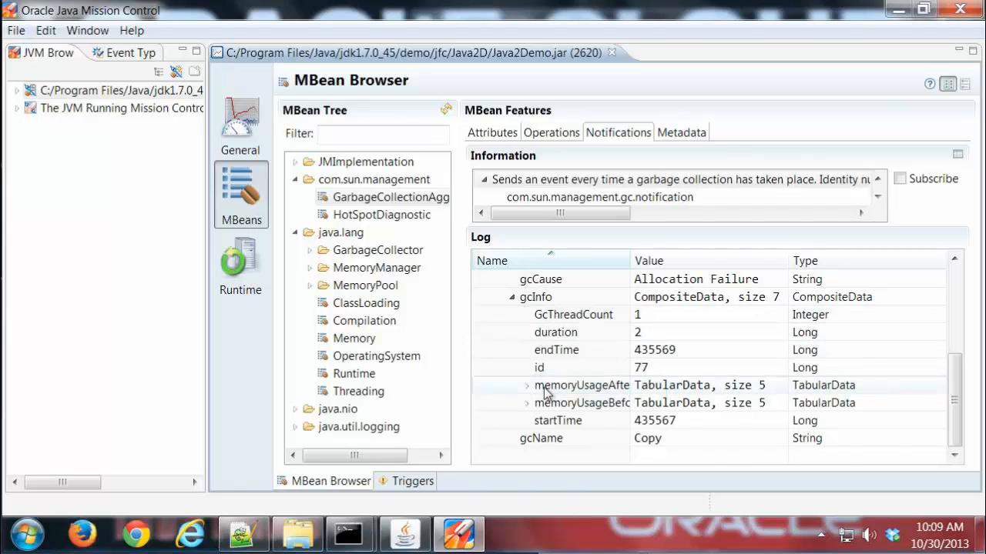
Expand memoryUsageAfterGc down to the Eden Space entry, then collapse the 10:09:11 notification
left_click(527, 385)
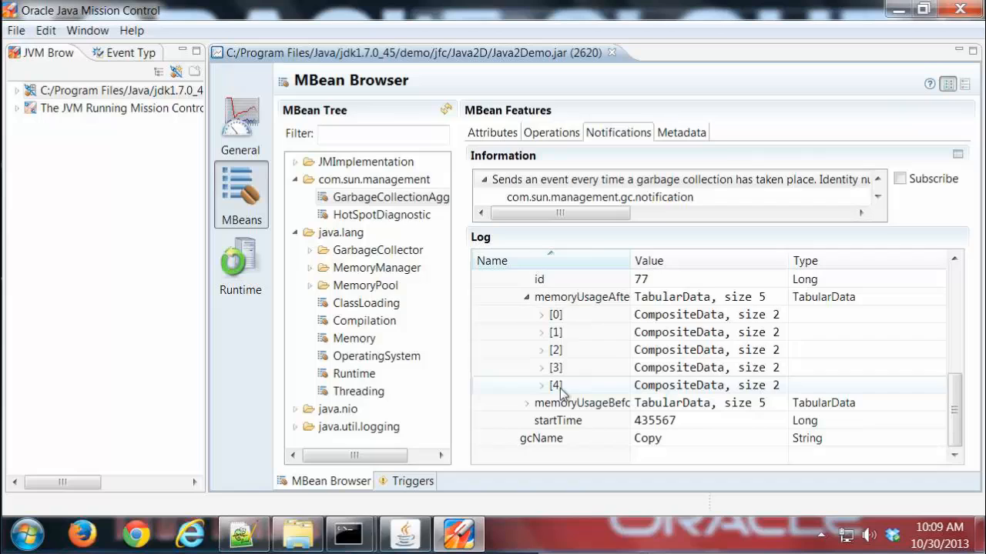
scroll("up", 3)
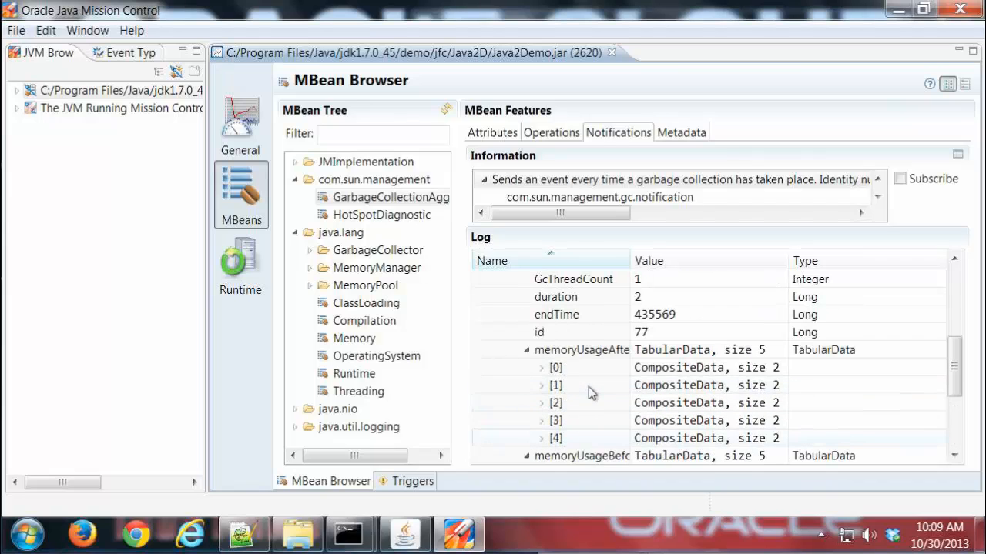
left_click(541, 367)
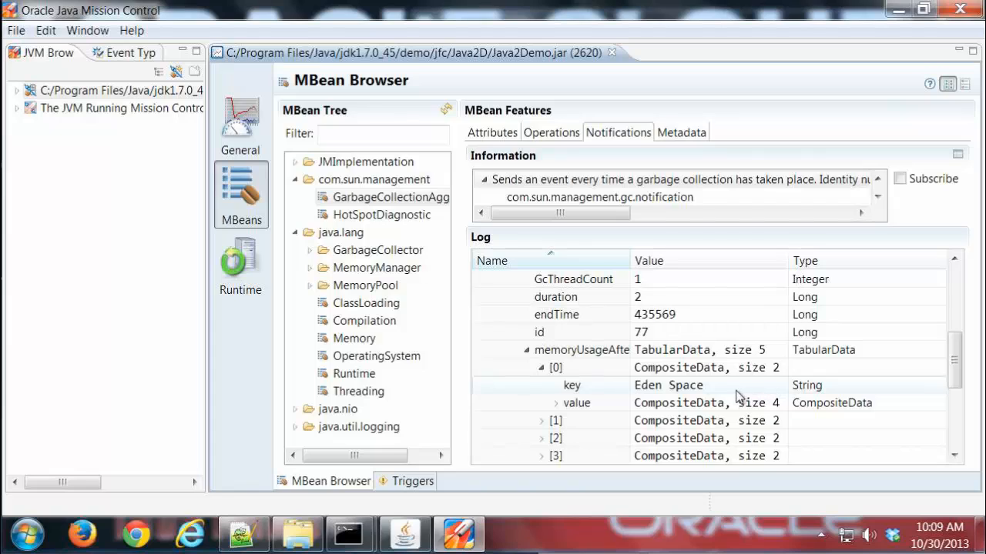
mouse_move(754, 396)
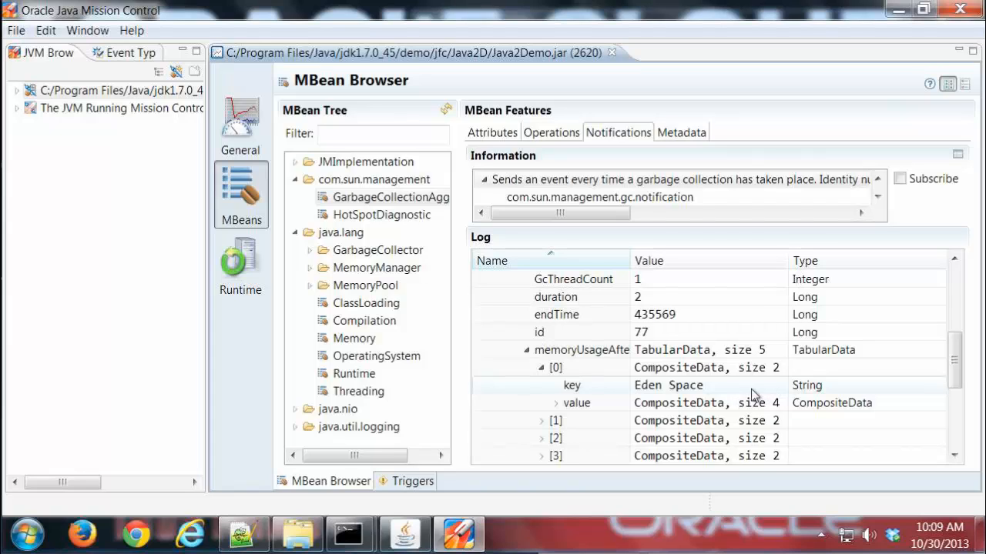
mouse_move(911, 386)
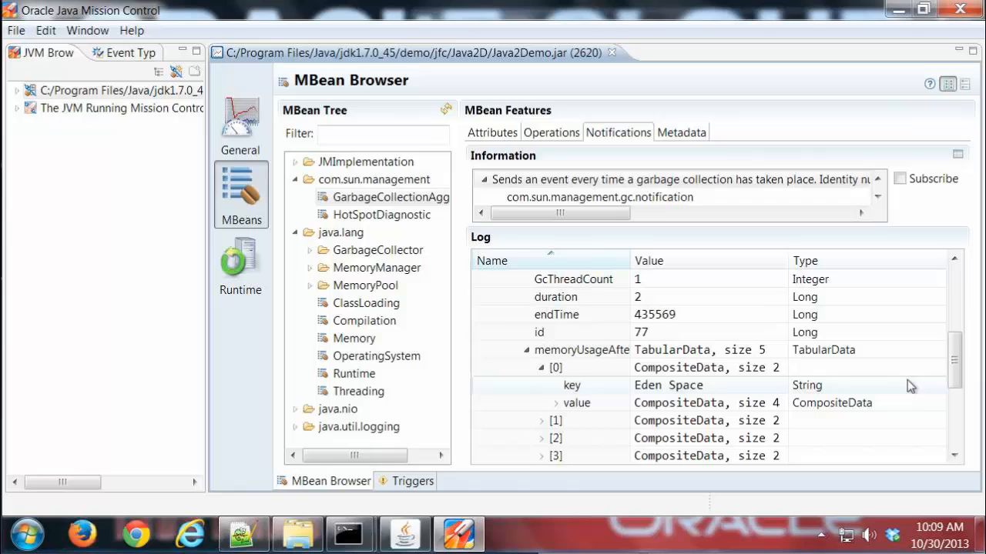
scroll("up", 3)
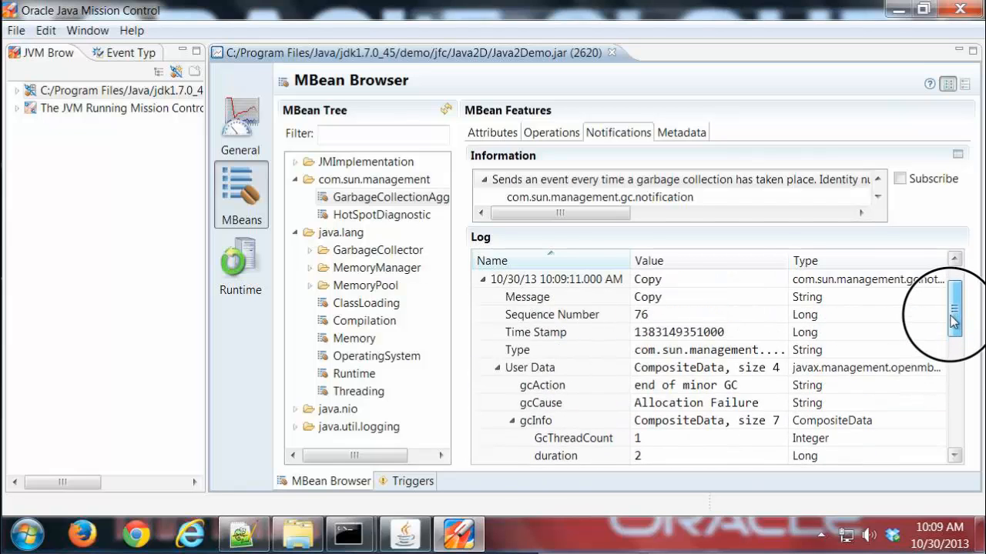
scroll("up", 3)
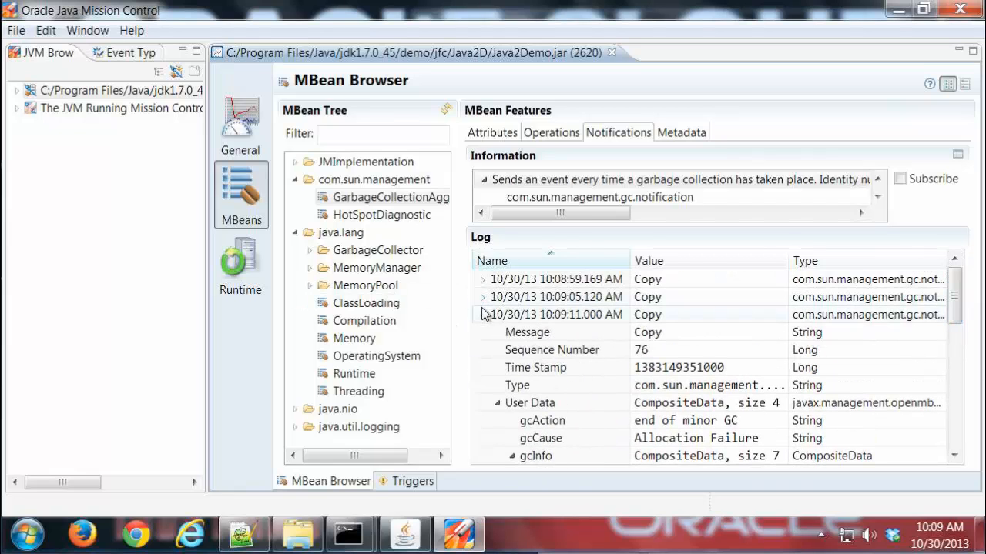
left_click(482, 314)
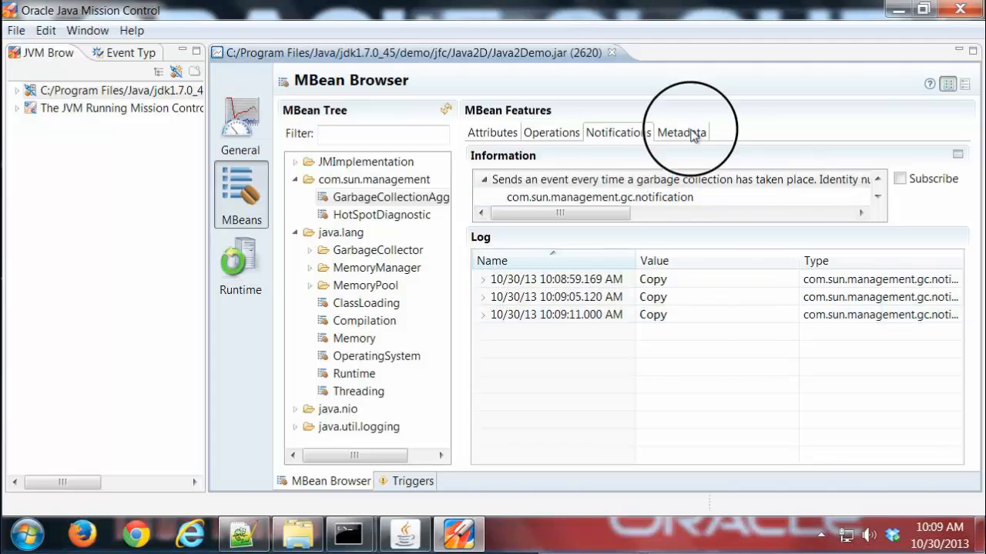
Show metadata for the Compilation MBean, then for the MemoryPool Eden Space MBean
left_click(681, 132)
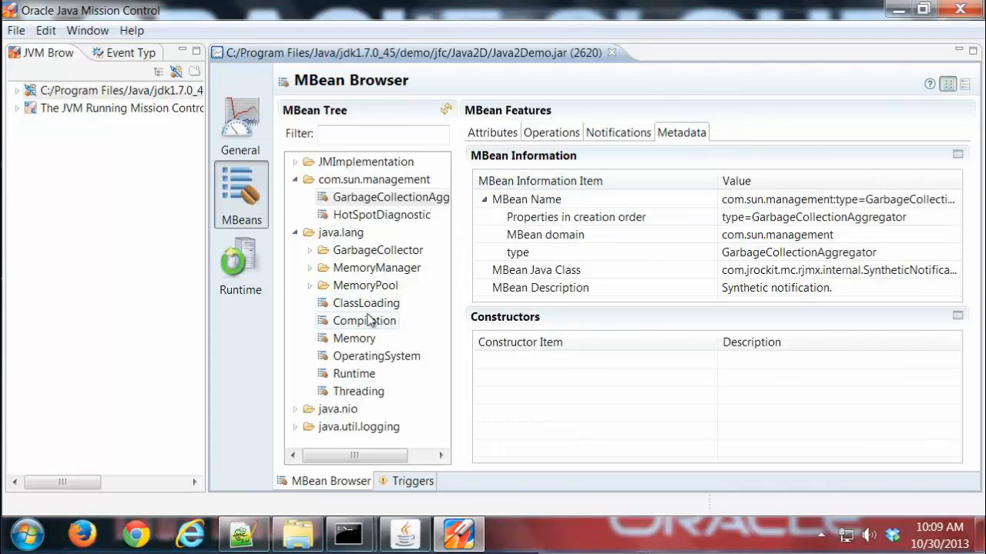
left_click(363, 320)
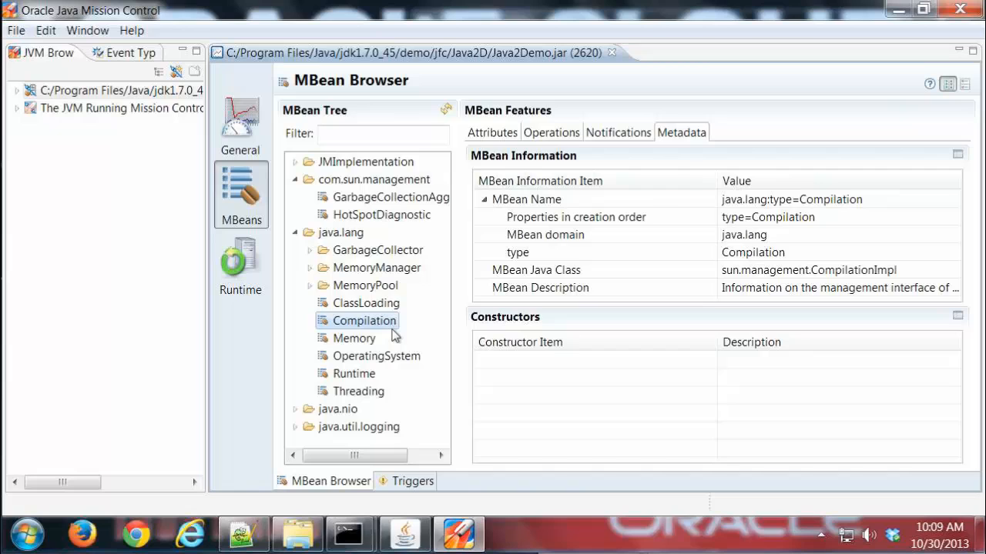
left_click(310, 285)
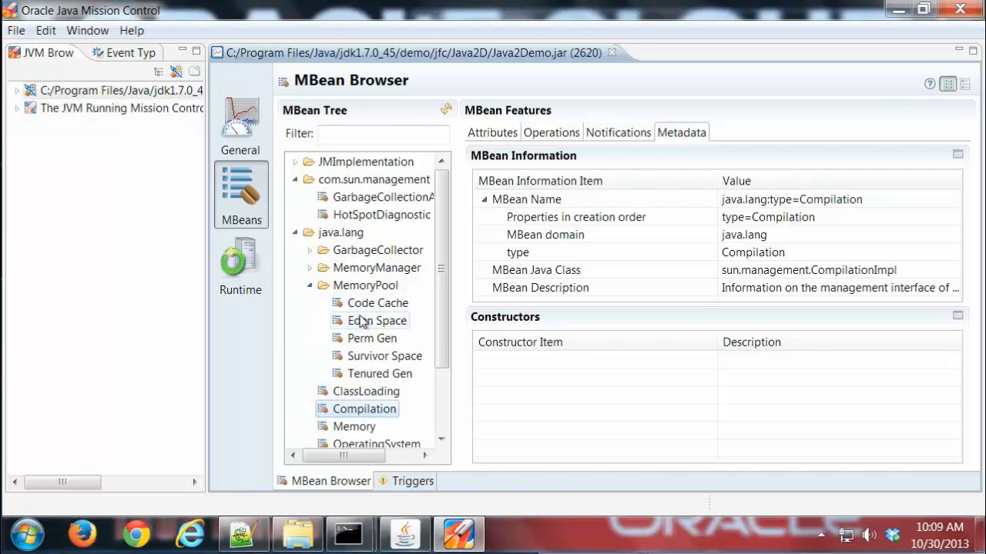
left_click(377, 320)
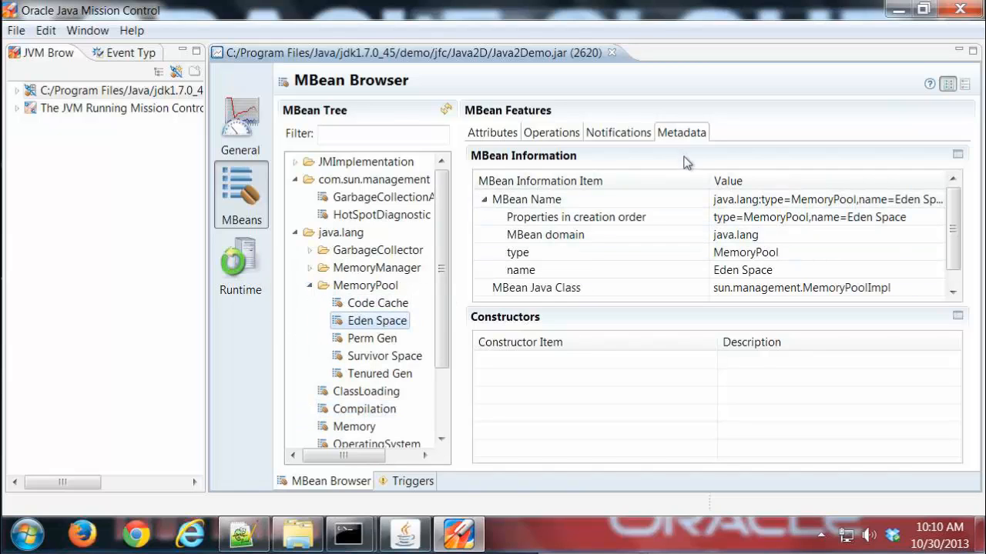